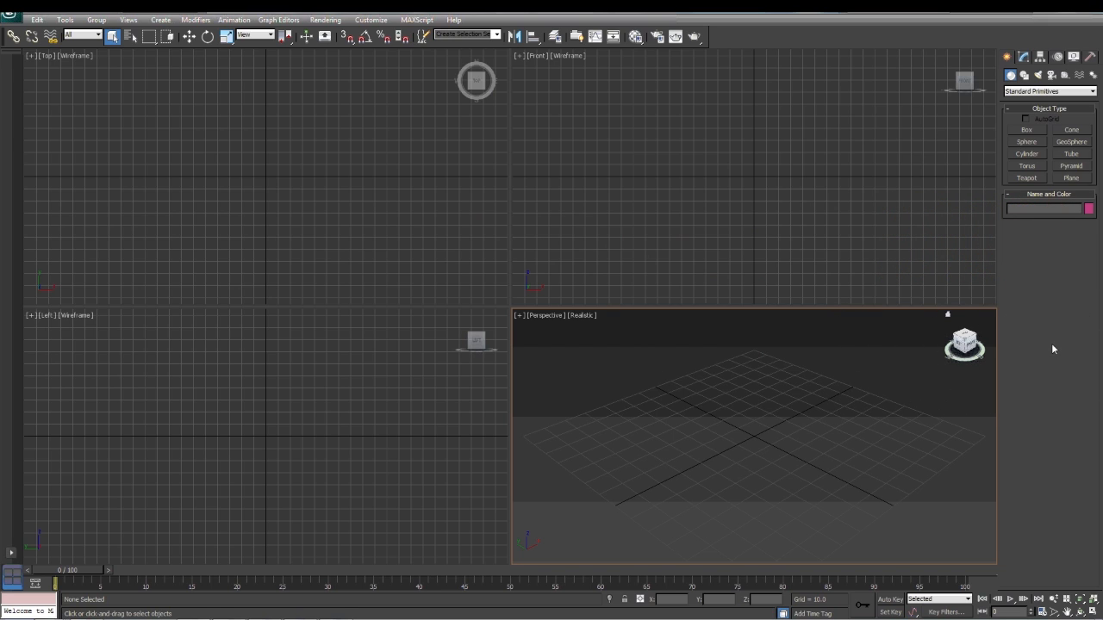
Activate the Target camera tool under the Create panel's Cameras category.
click(1011, 75)
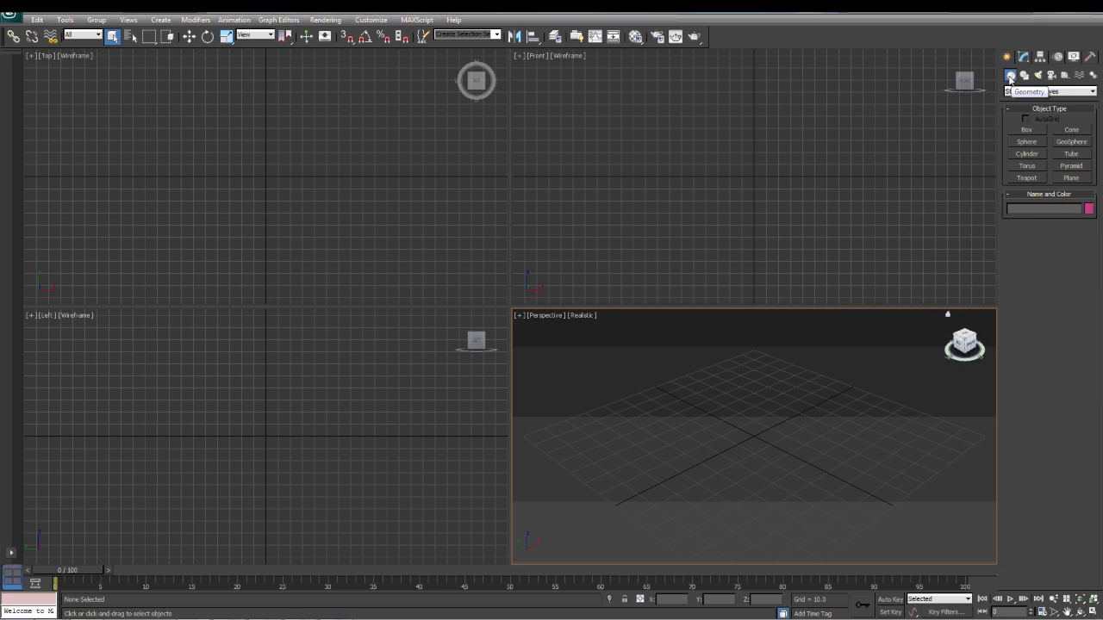
click(1047, 91)
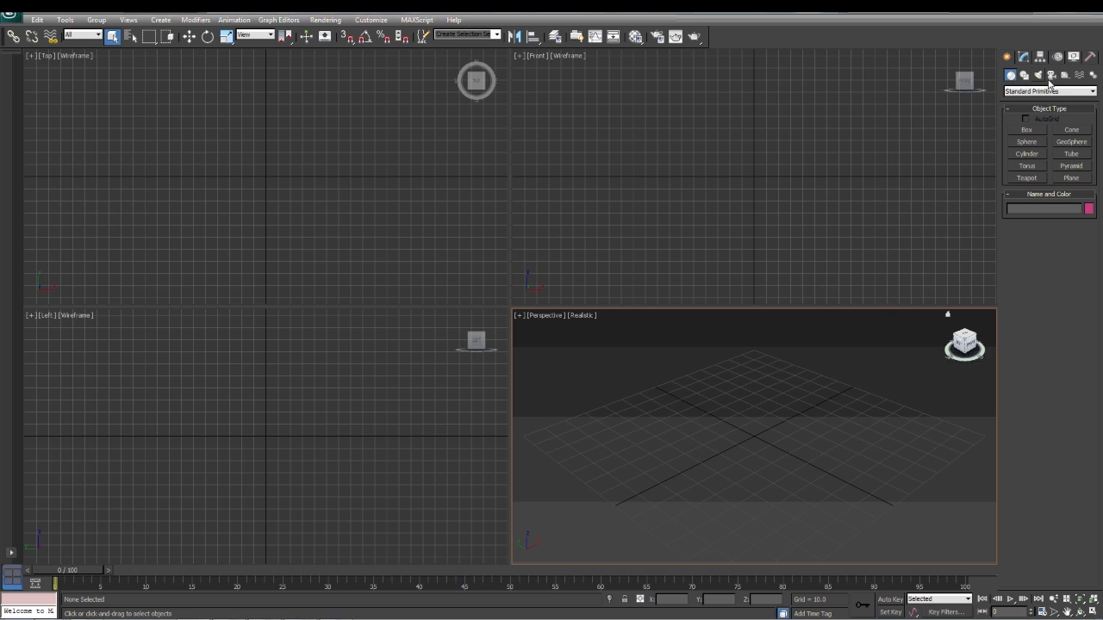
mouse_move(1050, 76)
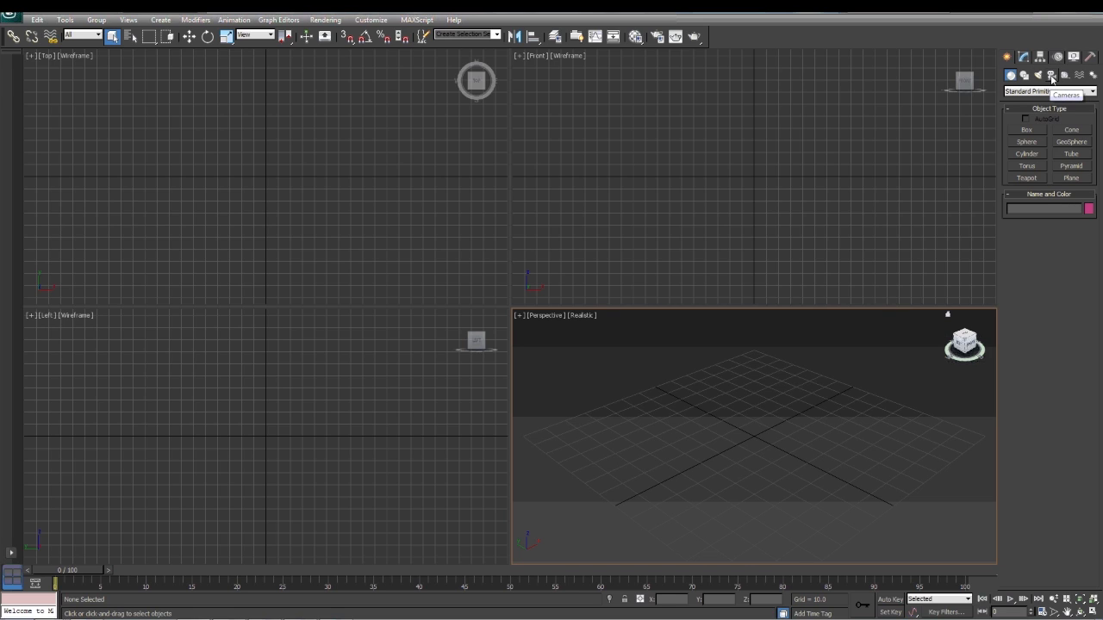
click(1051, 75)
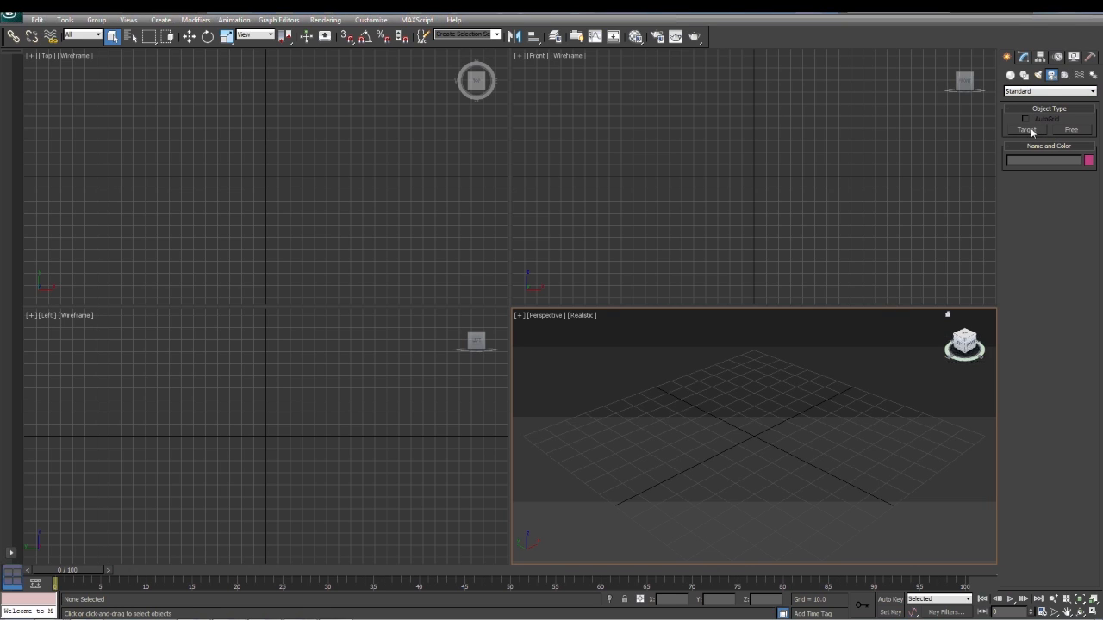
mouse_move(1034, 136)
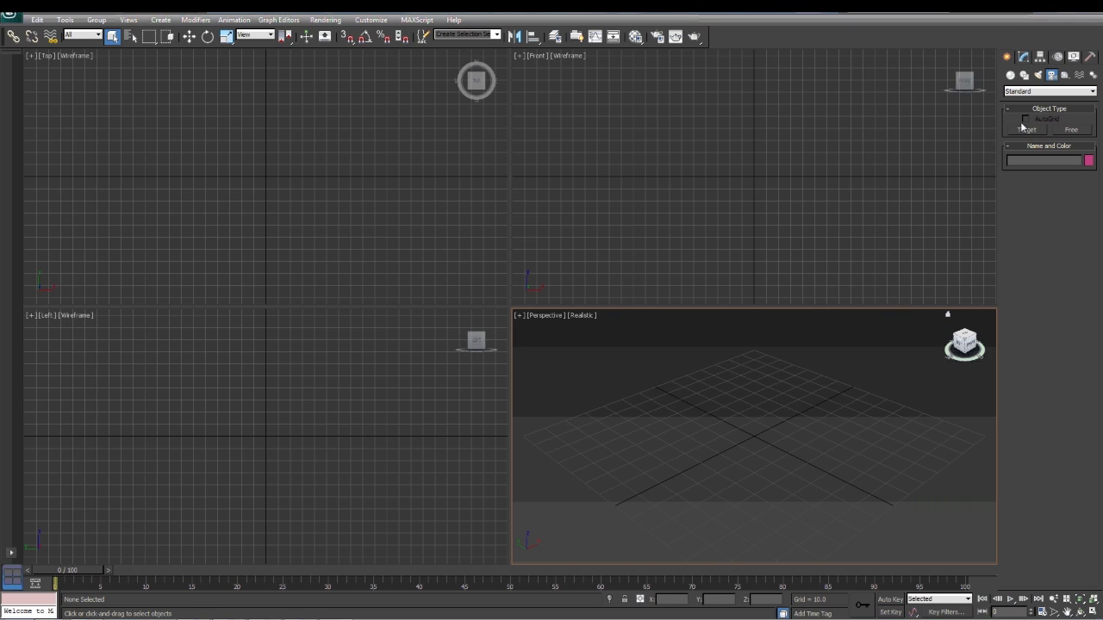
click(1026, 129)
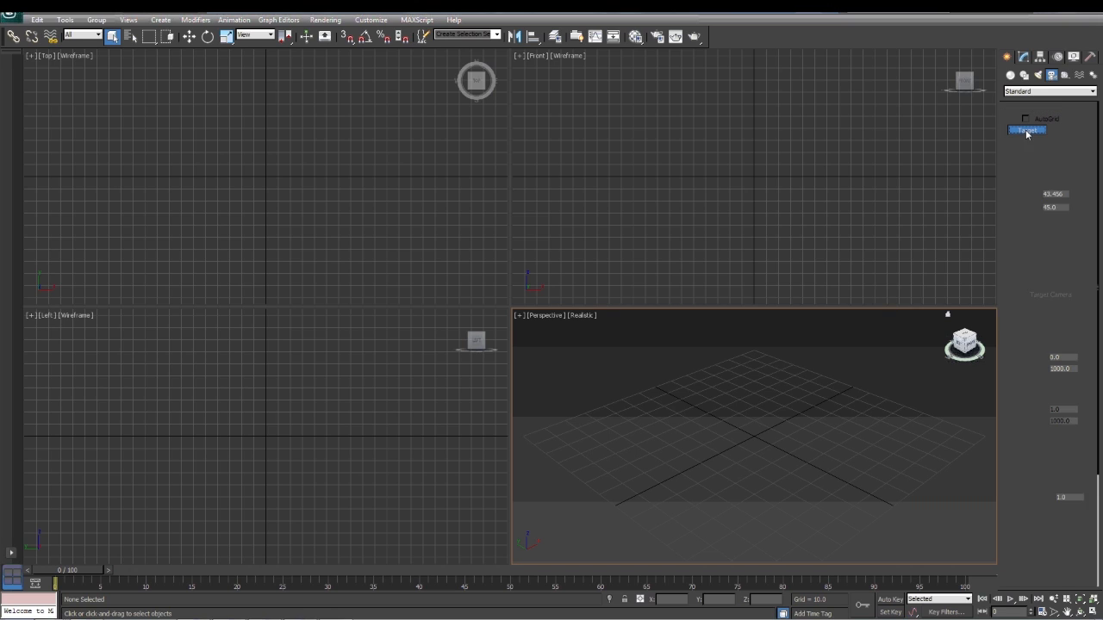
Click the Target camera button again to keep target camera creation armed.
click(1027, 130)
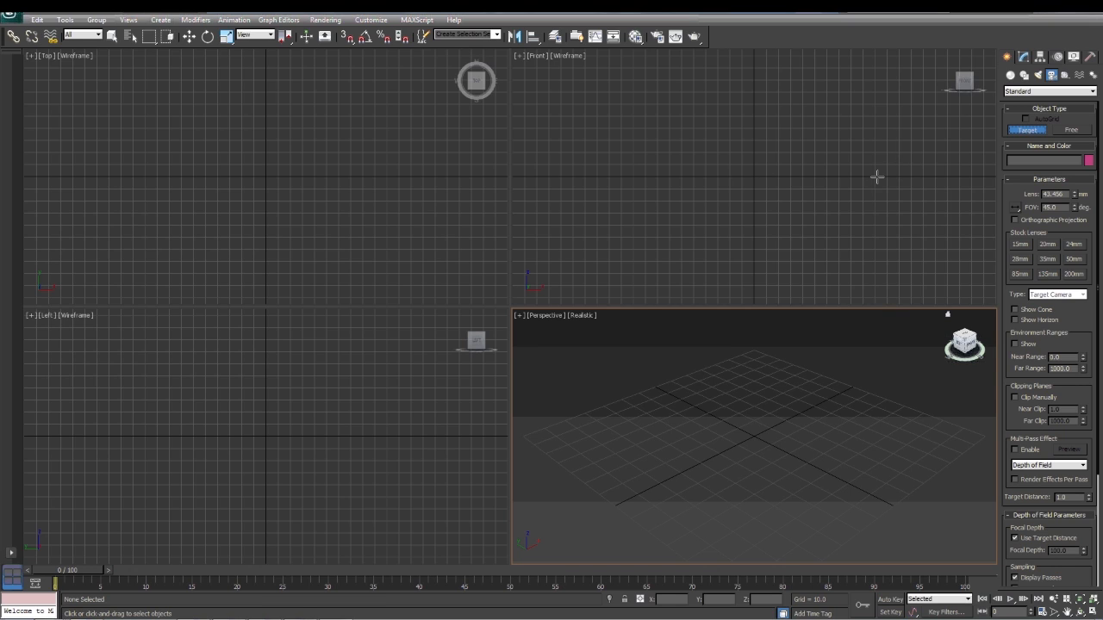
mouse_move(752, 177)
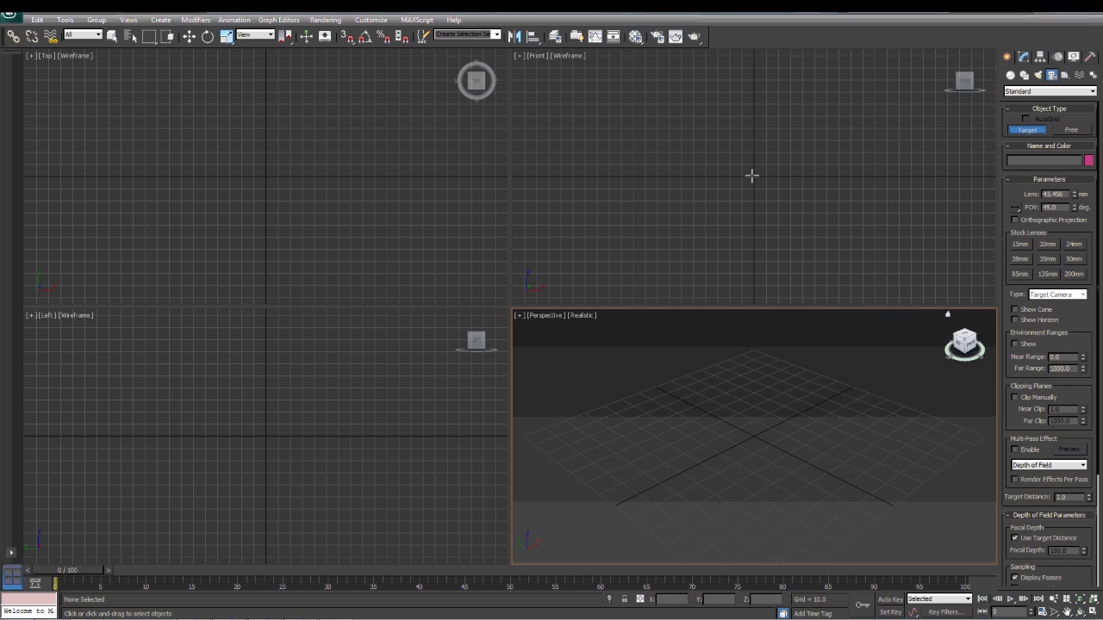
mouse_move(857, 173)
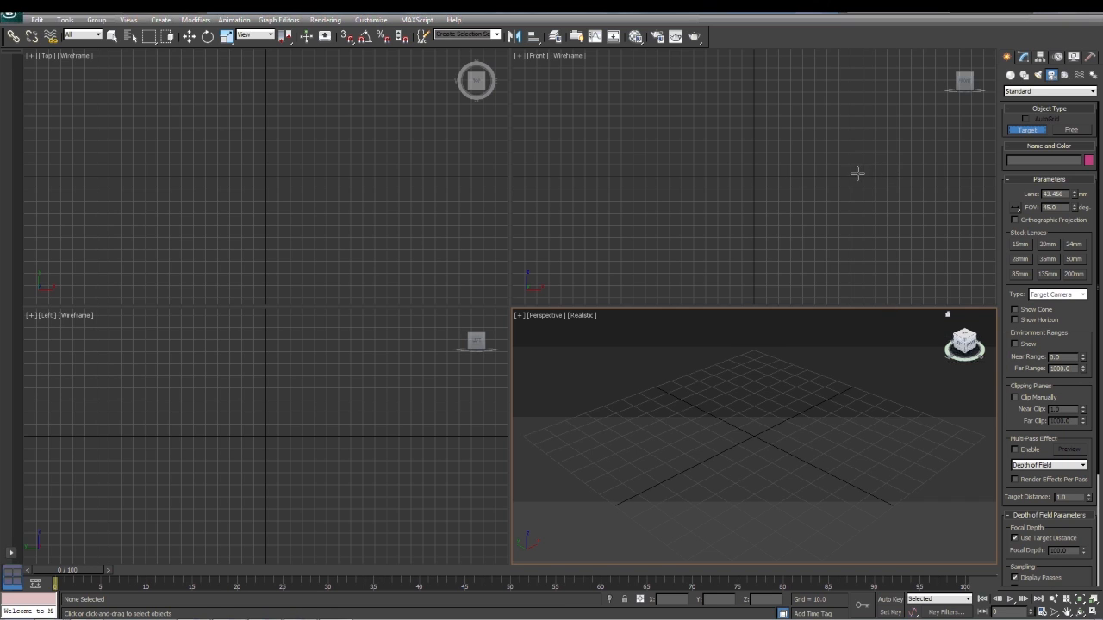
mouse_move(755, 175)
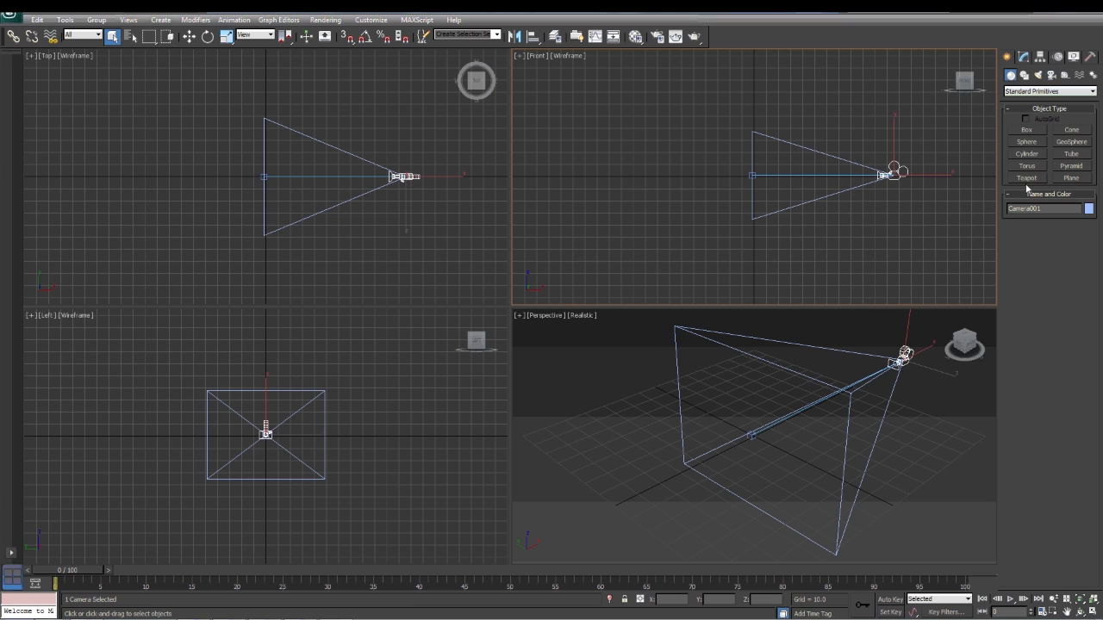
Create a tall box at the grid origin and open the viewport label's view list.
click(1026, 129)
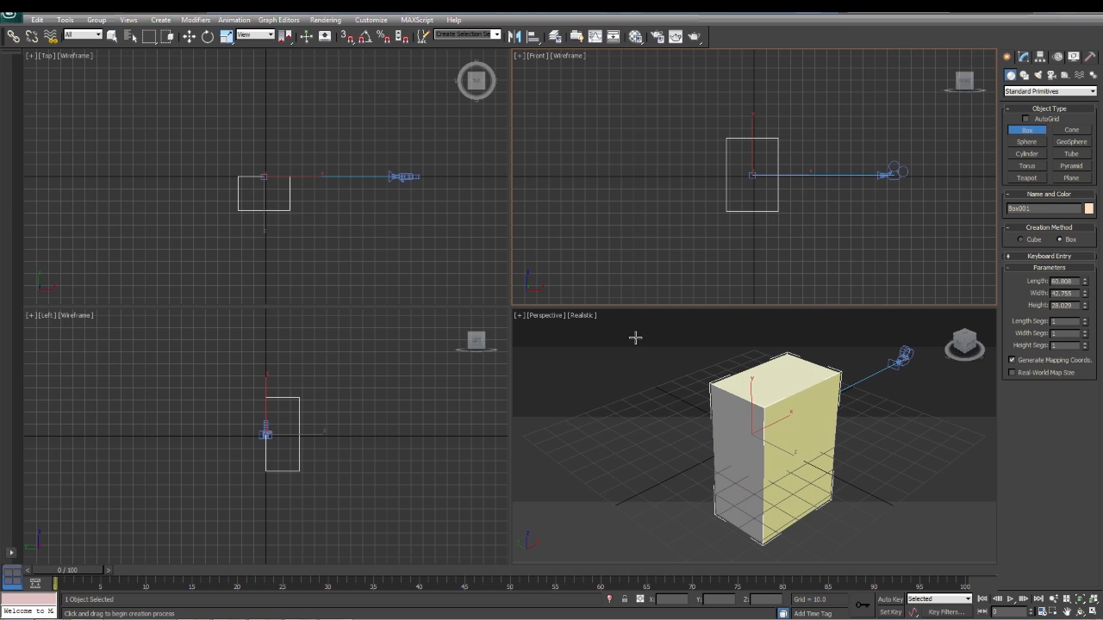
mouse_move(542, 320)
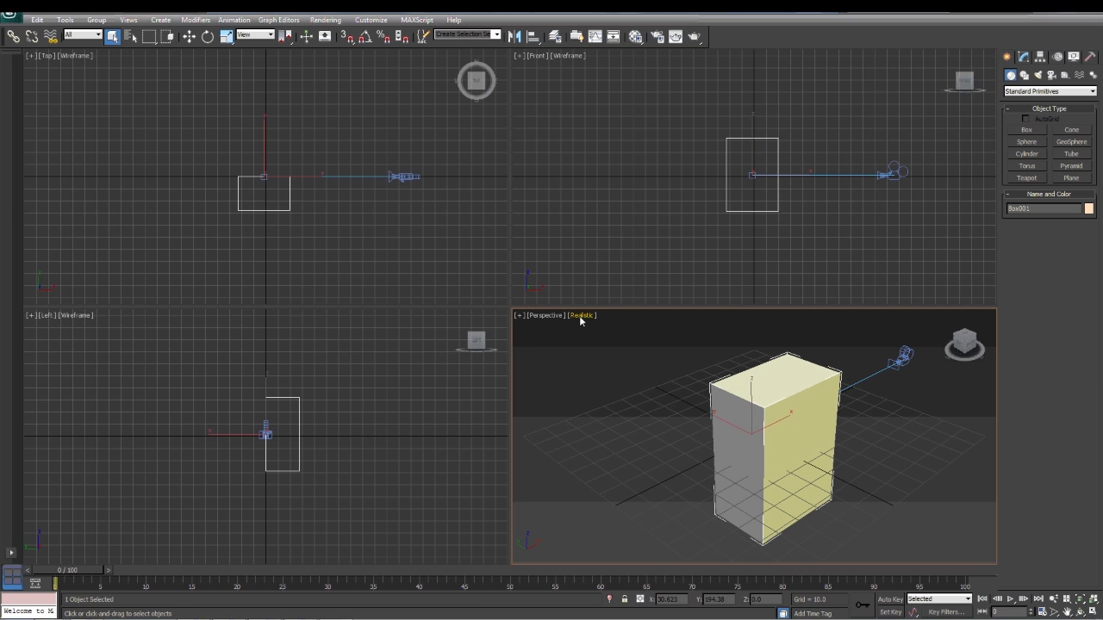
click(581, 316)
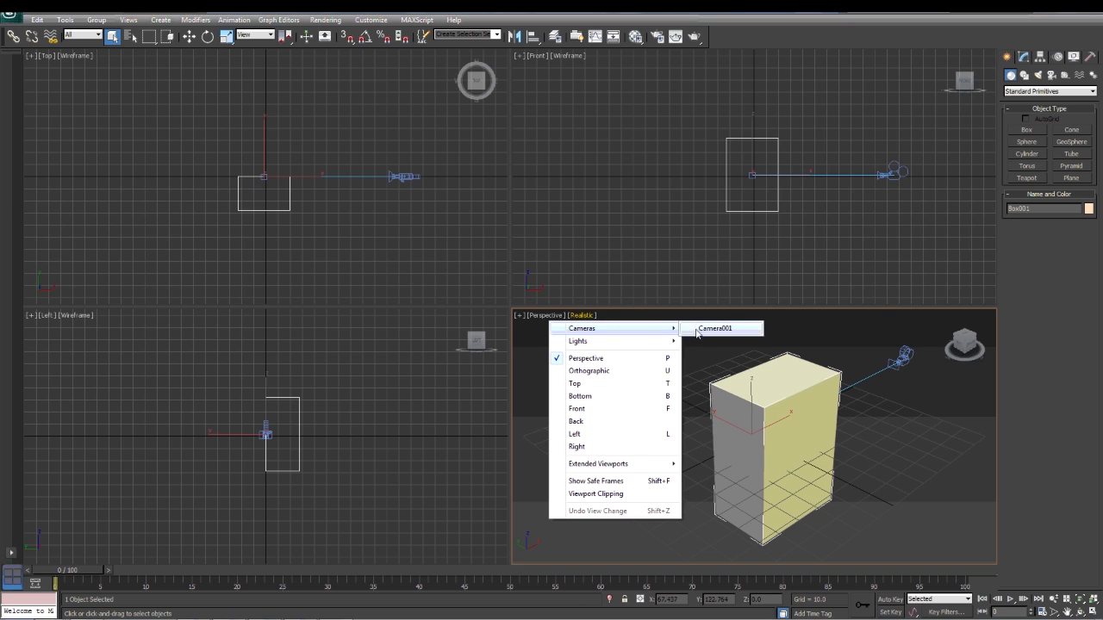
Switch the Perspective viewport to look through Camera001.
click(714, 329)
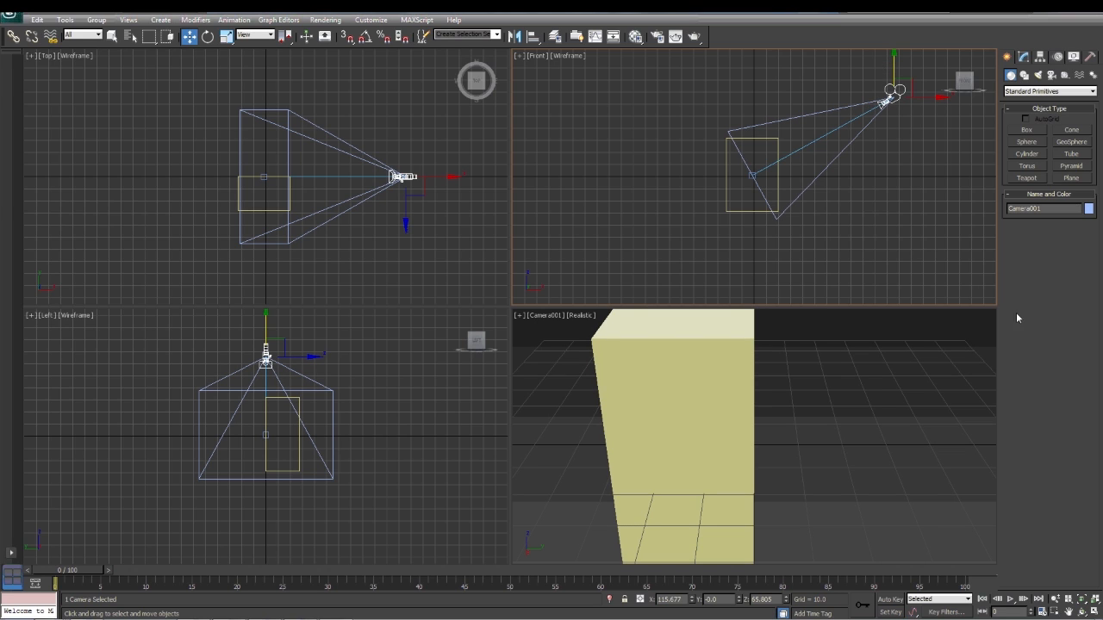
mouse_move(665, 107)
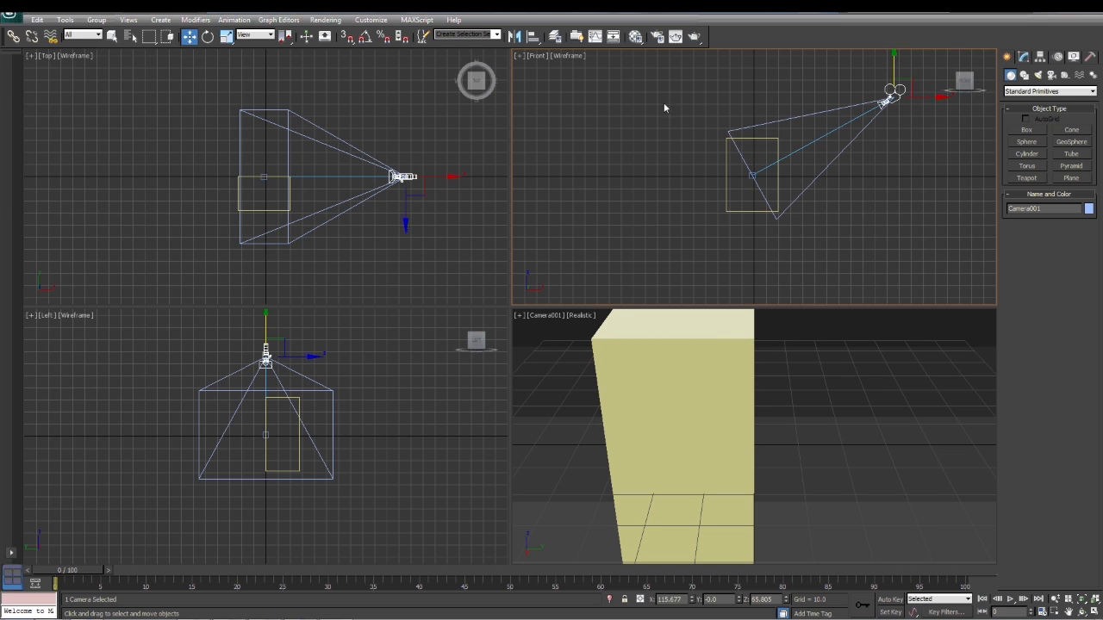
Draw Circle001, a large circle centred on the box and passing through the camera.
click(1023, 75)
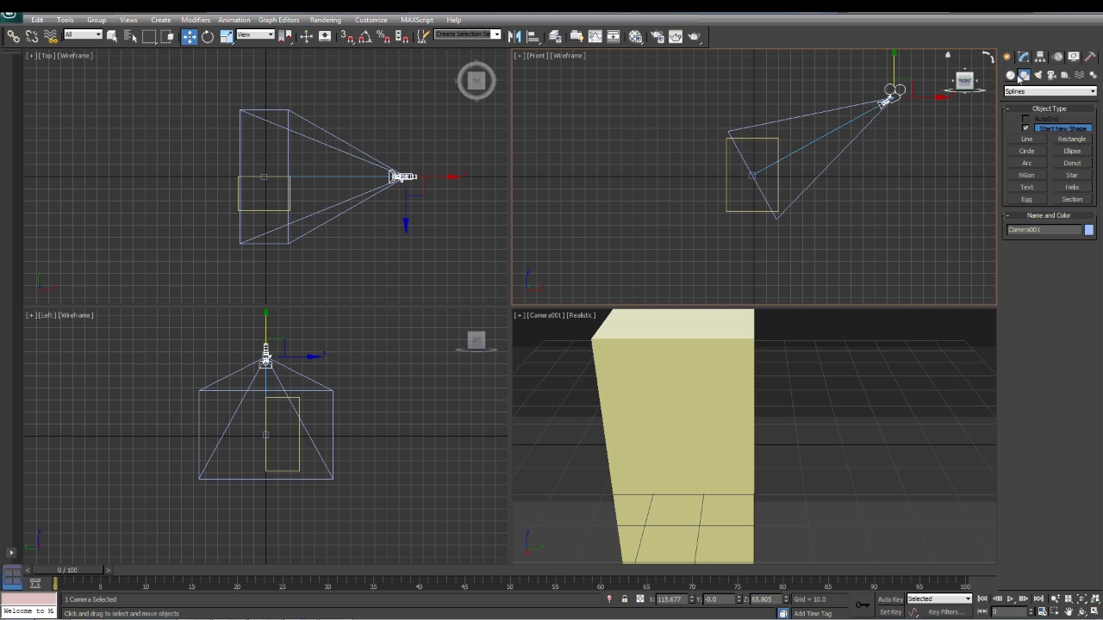
mouse_move(1024, 75)
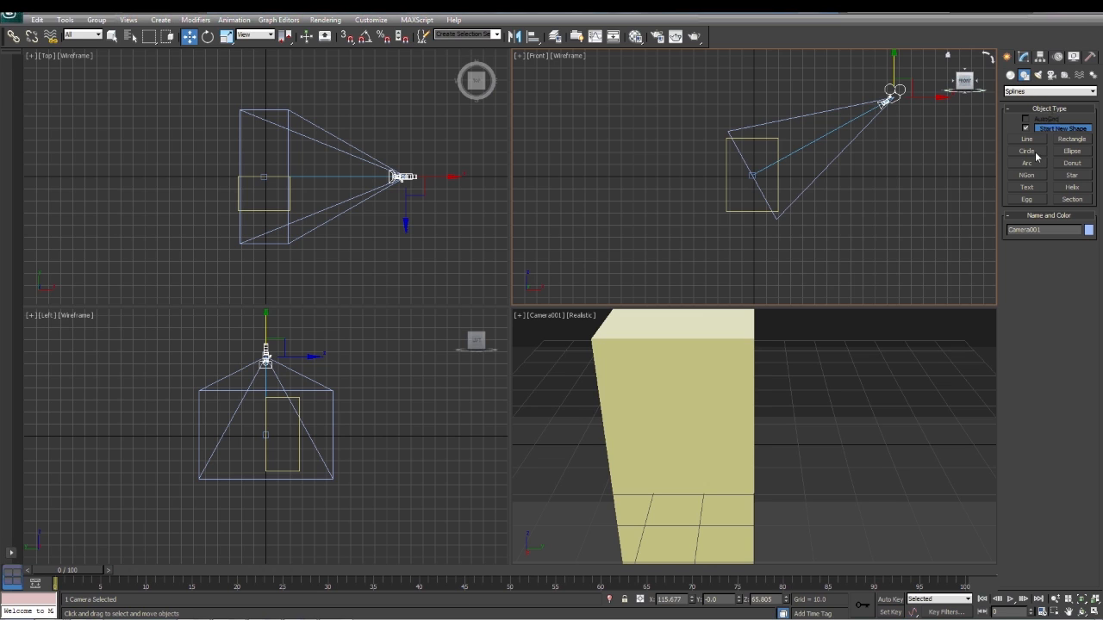
click(1026, 151)
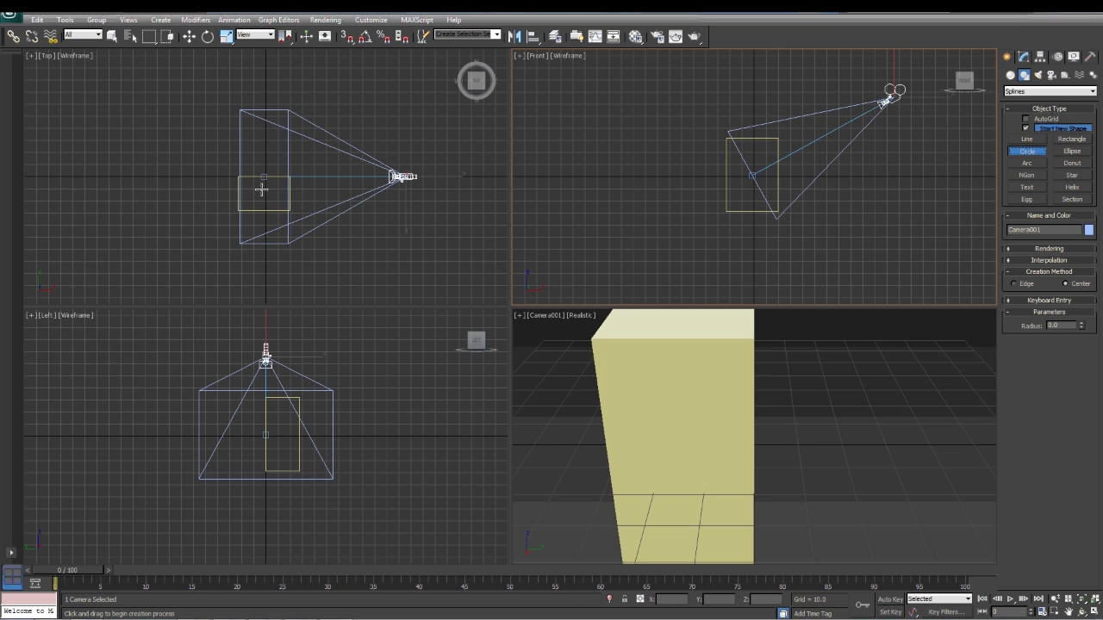
mouse_move(263, 177)
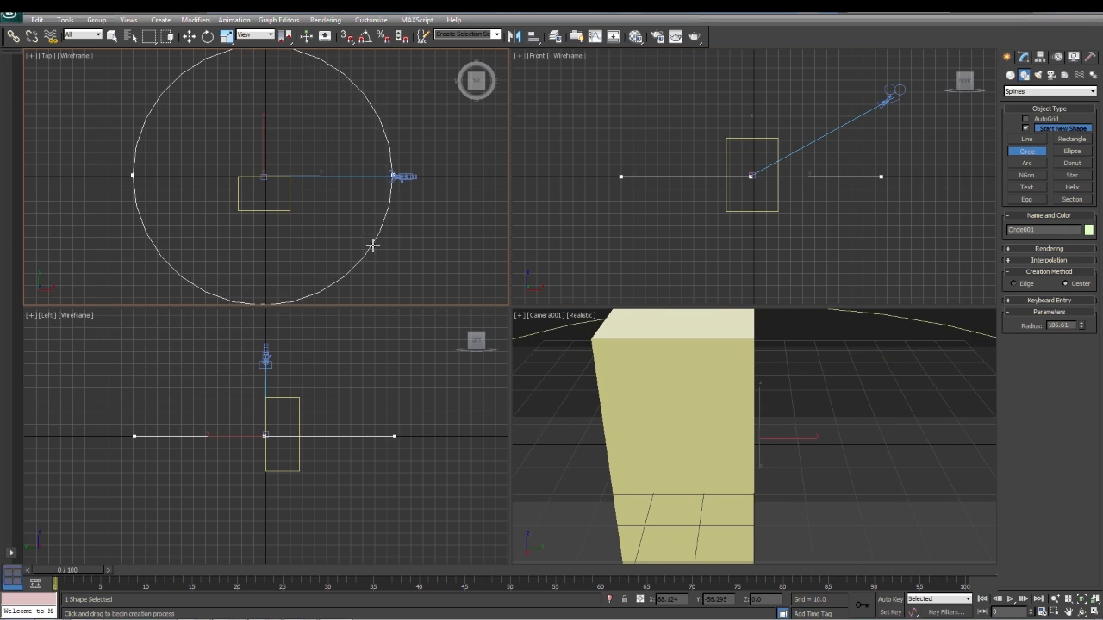
drag(396, 176, 398, 176)
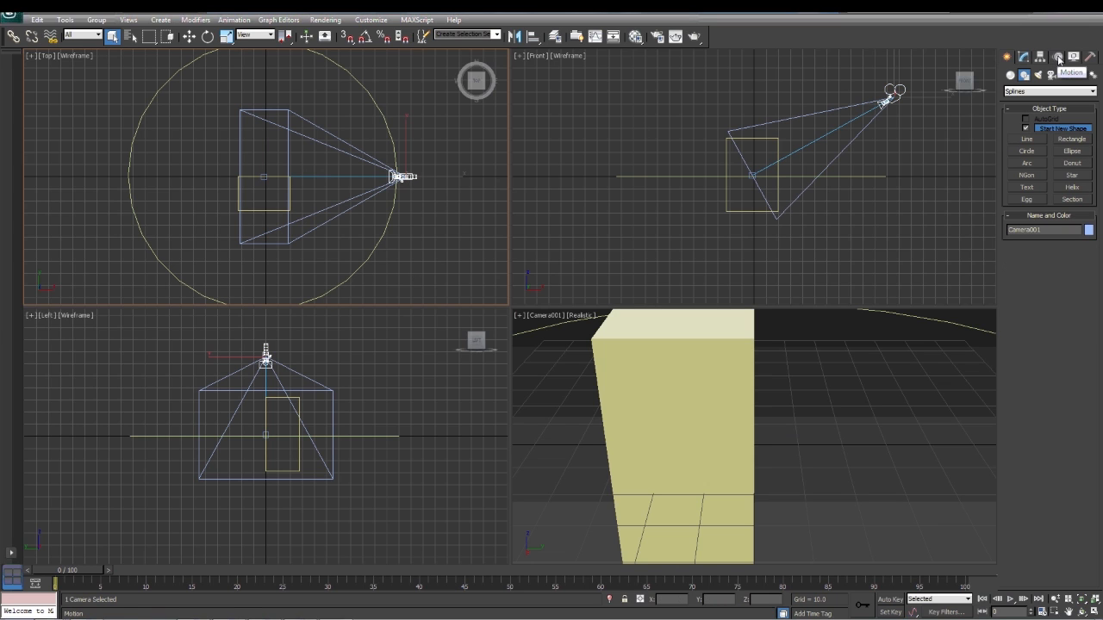
Assign a Path Constraint controller to Camera001's Position track in the Motion panel.
click(1057, 57)
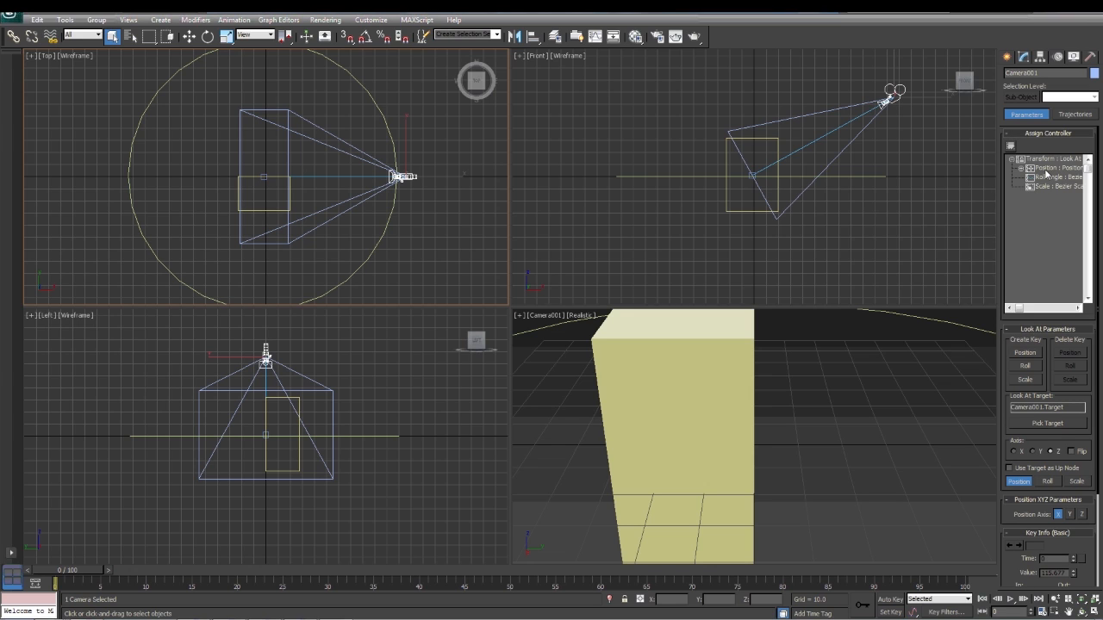
click(1052, 168)
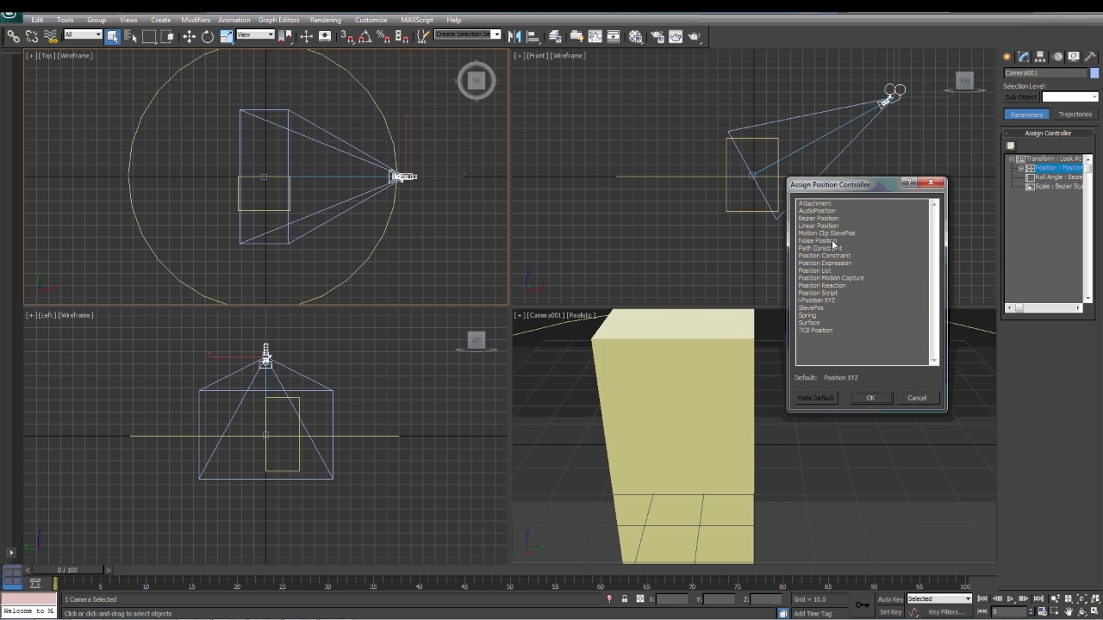
click(820, 248)
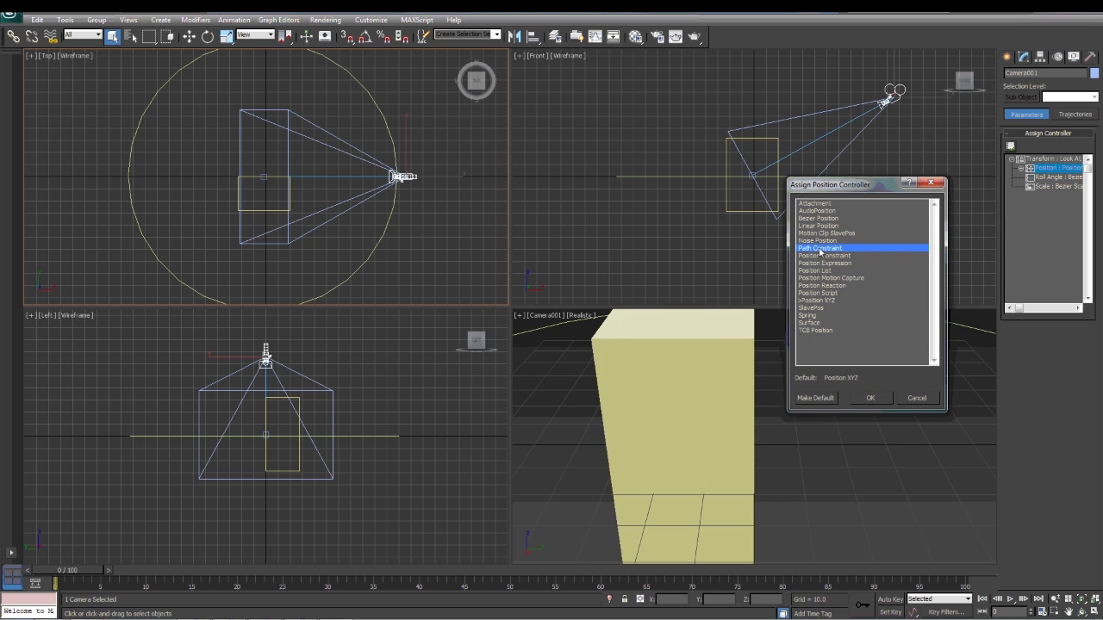
click(870, 397)
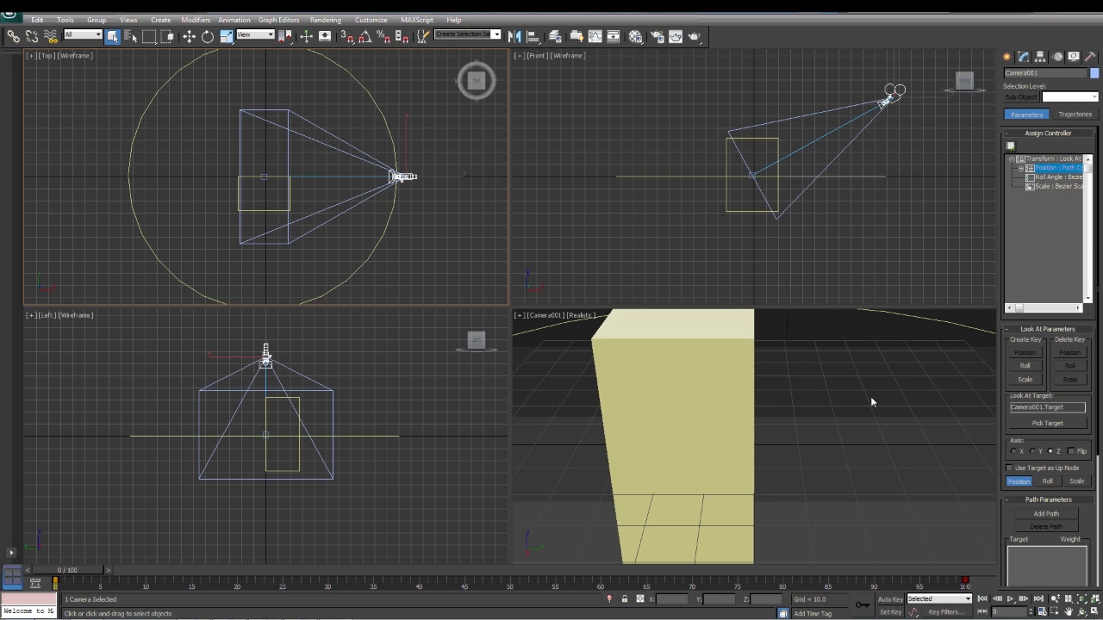
mouse_move(1040, 446)
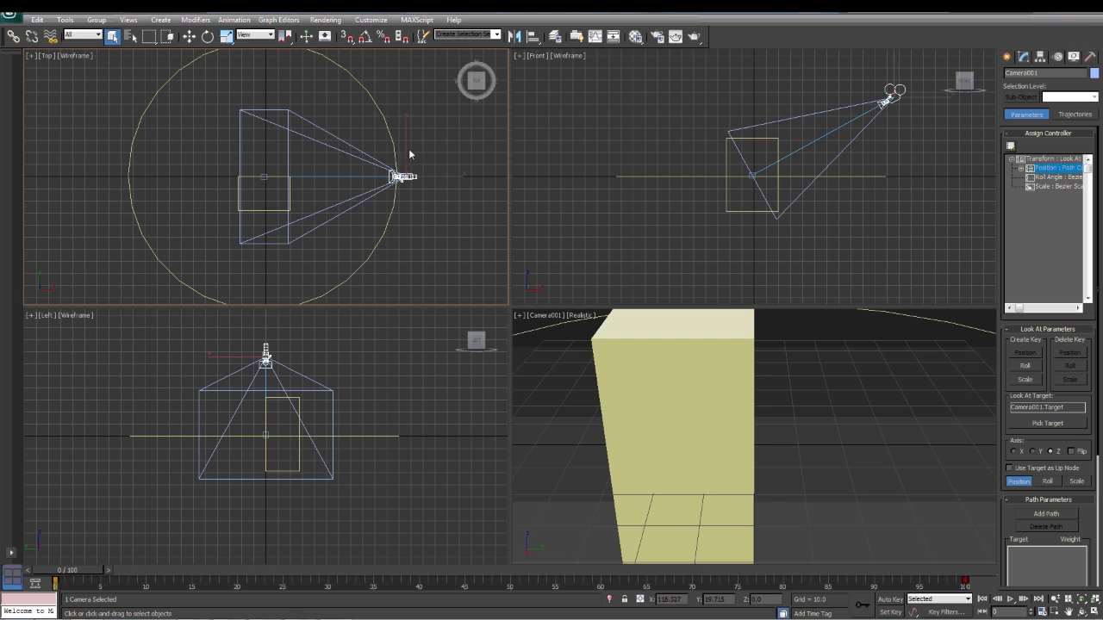
Add Circle001 as the camera's path, preview the motion, then return to frame 0.
click(1046, 513)
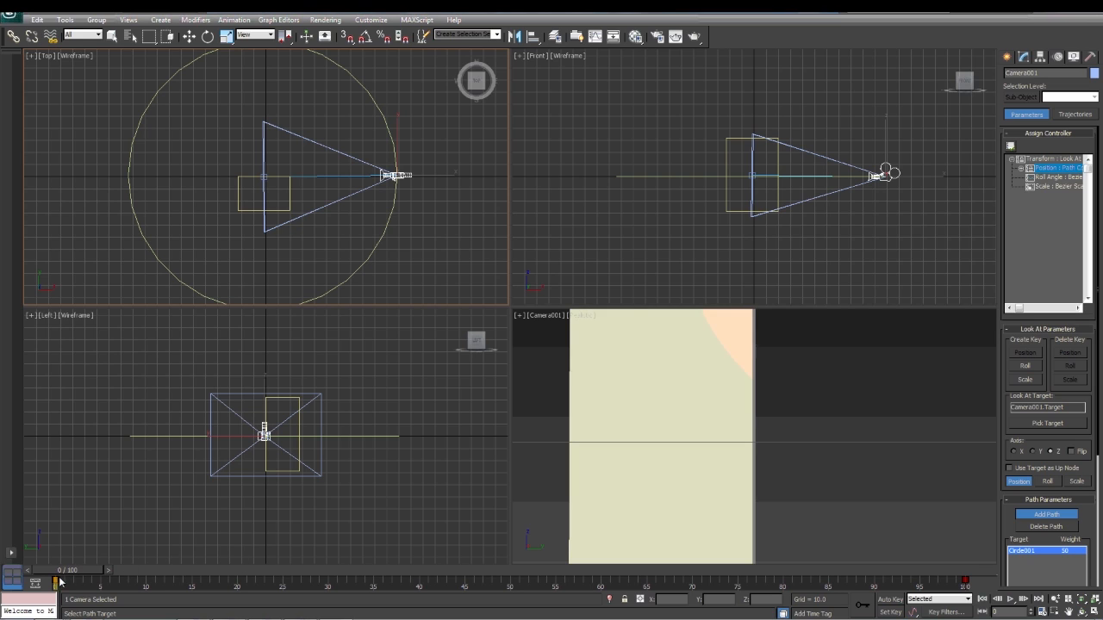
mouse_move(944, 612)
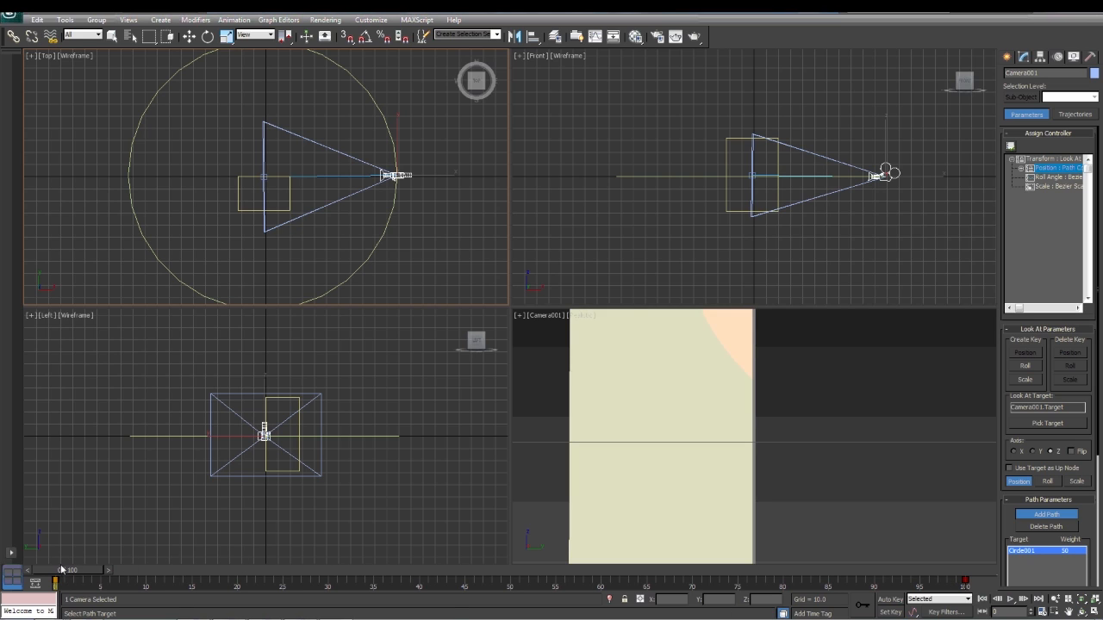
drag(60, 585, 104, 585)
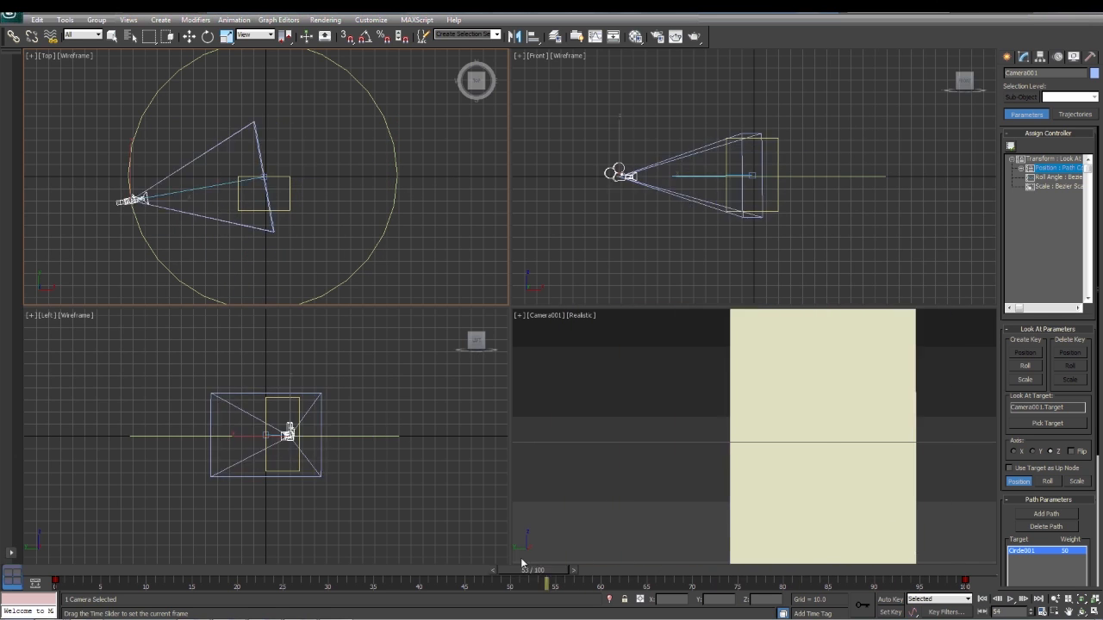
drag(547, 569, 54, 569)
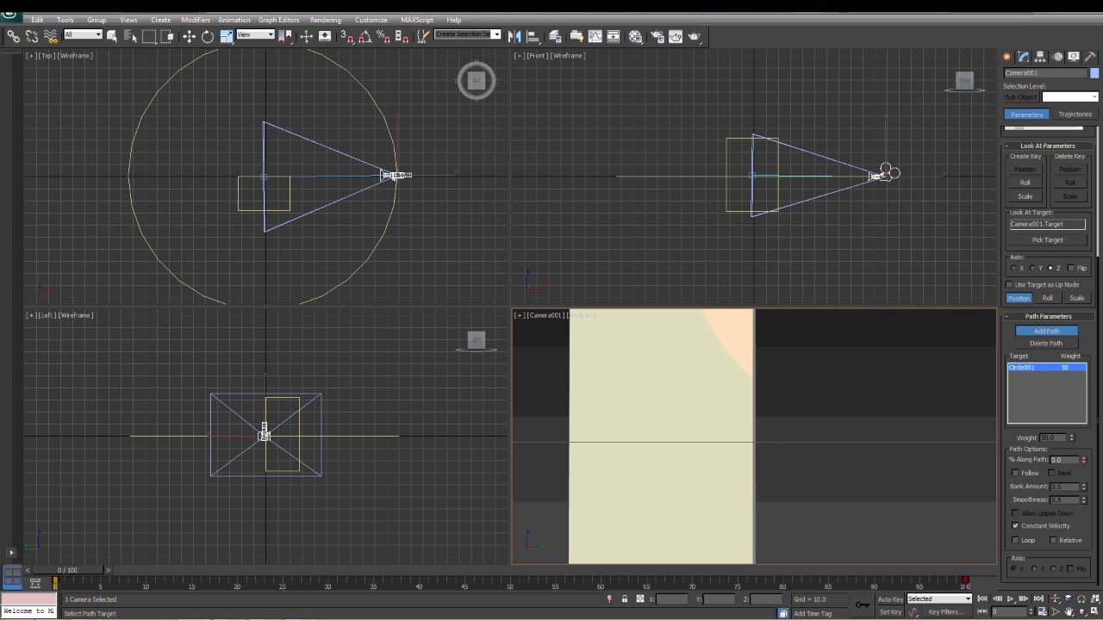
mouse_move(736, 154)
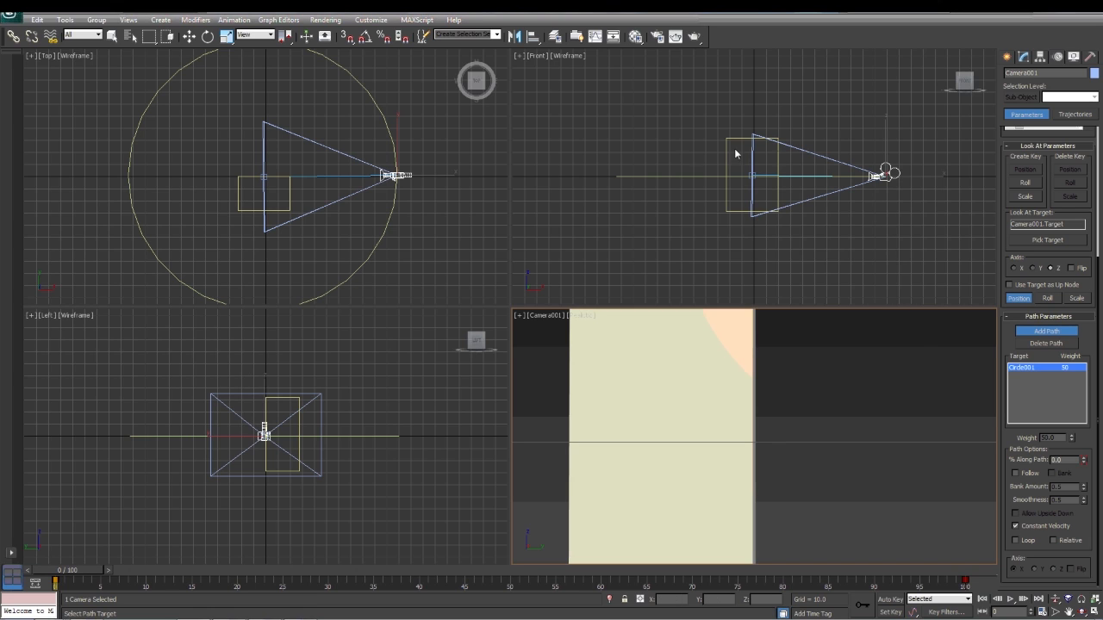
mouse_move(759, 239)
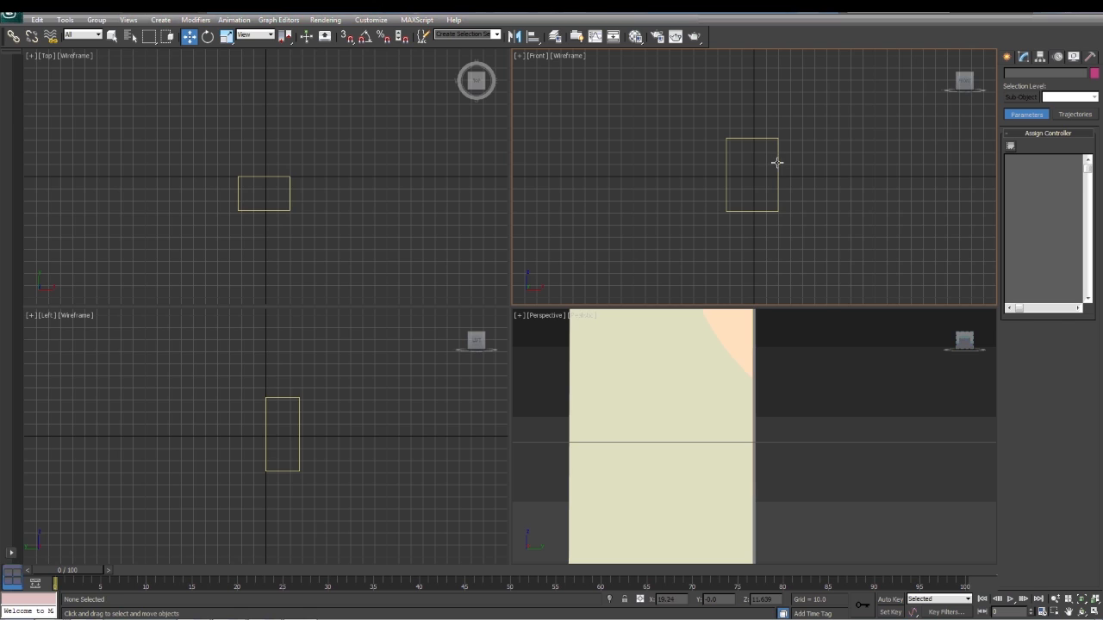
Select the remaining box and draw a second box above it in the Top view.
click(750, 173)
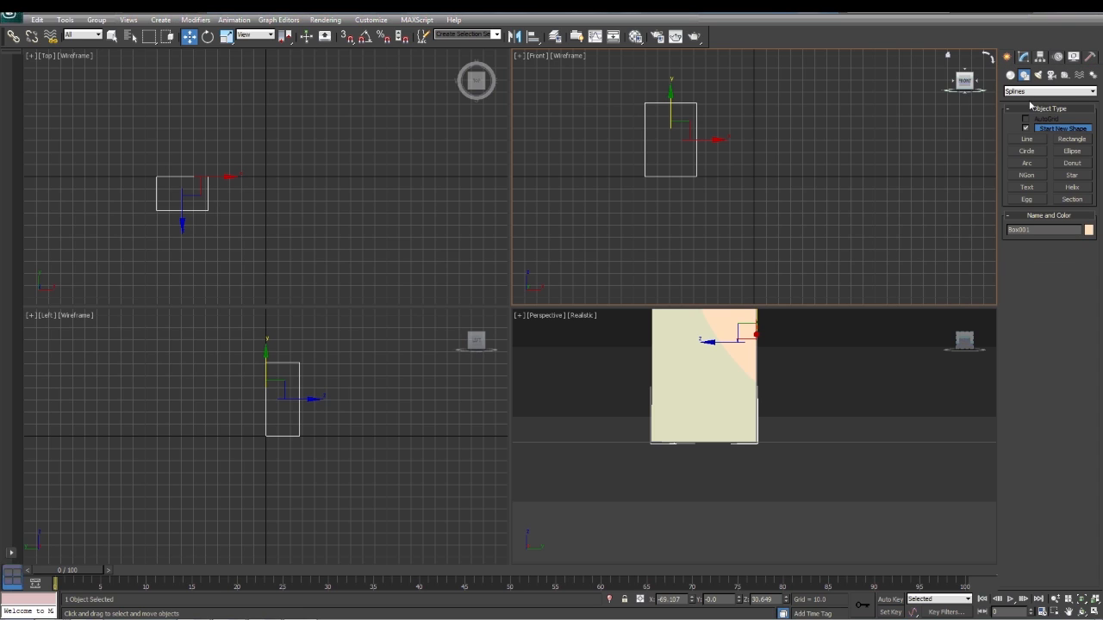
click(1049, 92)
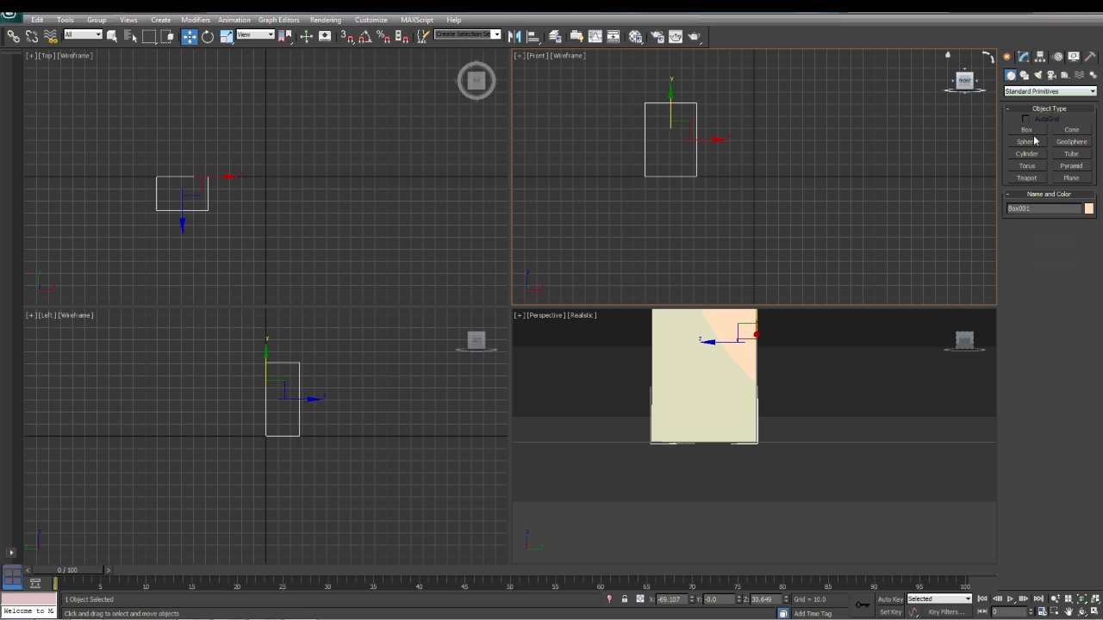
click(1026, 129)
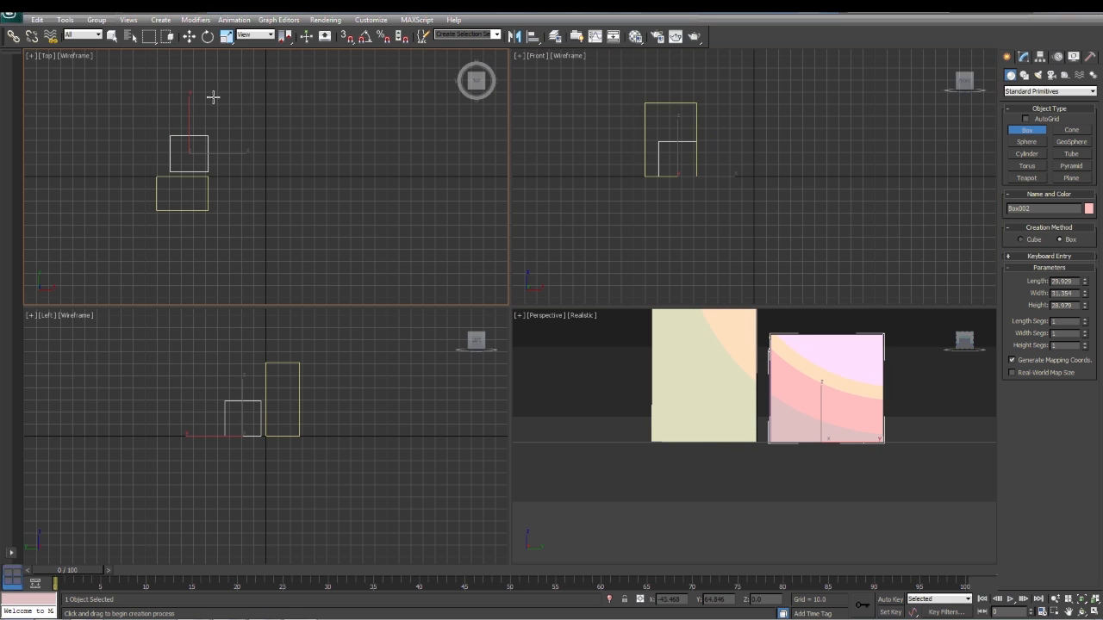
drag(213, 97, 302, 123)
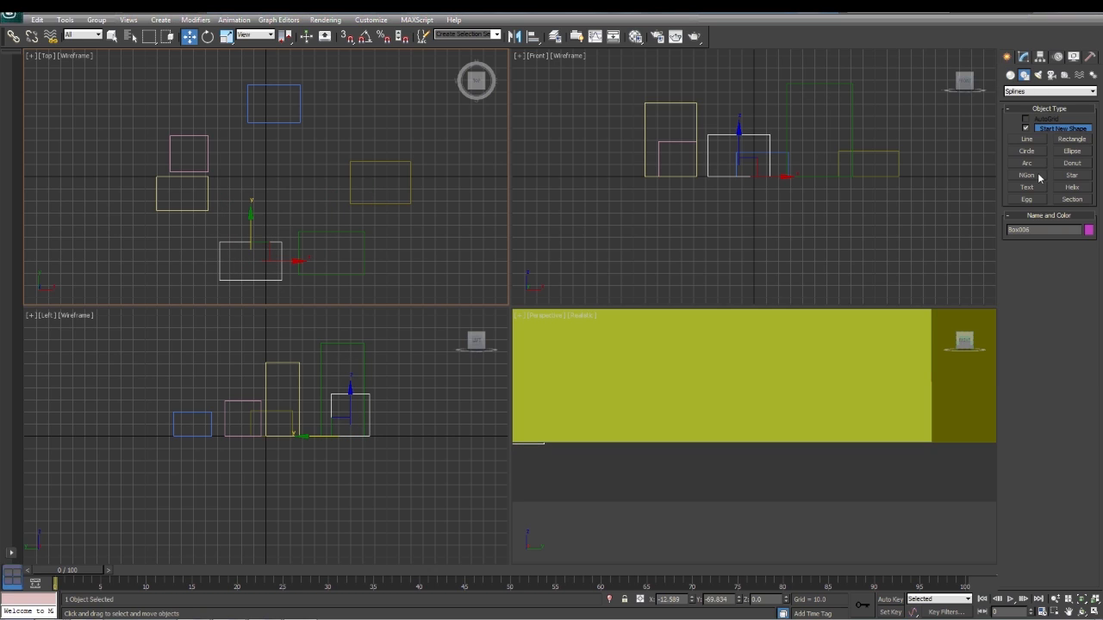
mouse_move(1035, 145)
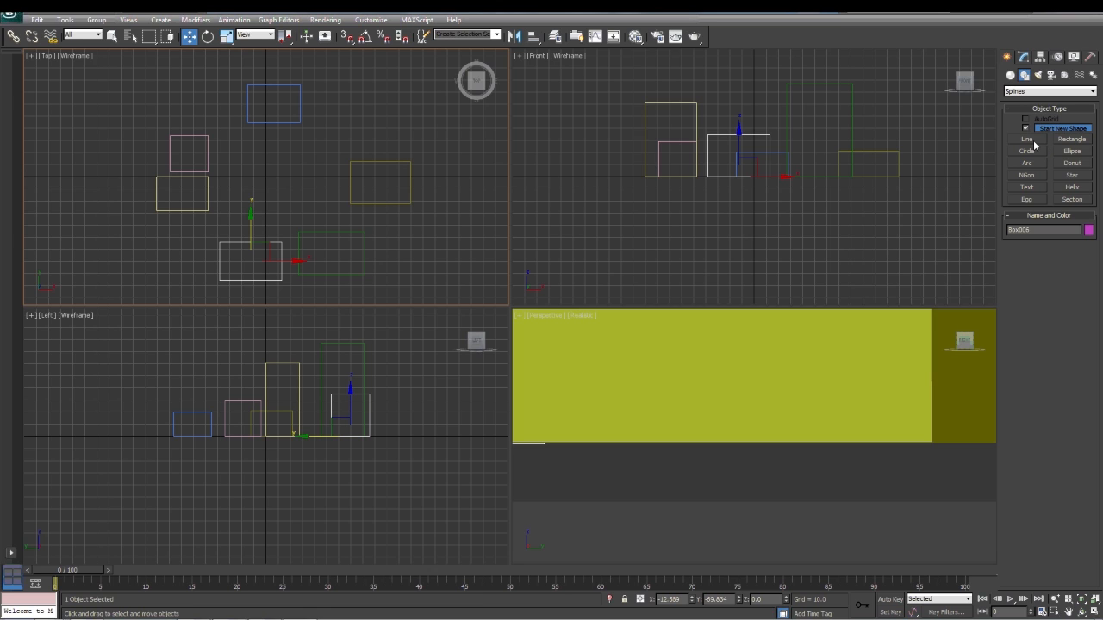
mouse_move(1033, 145)
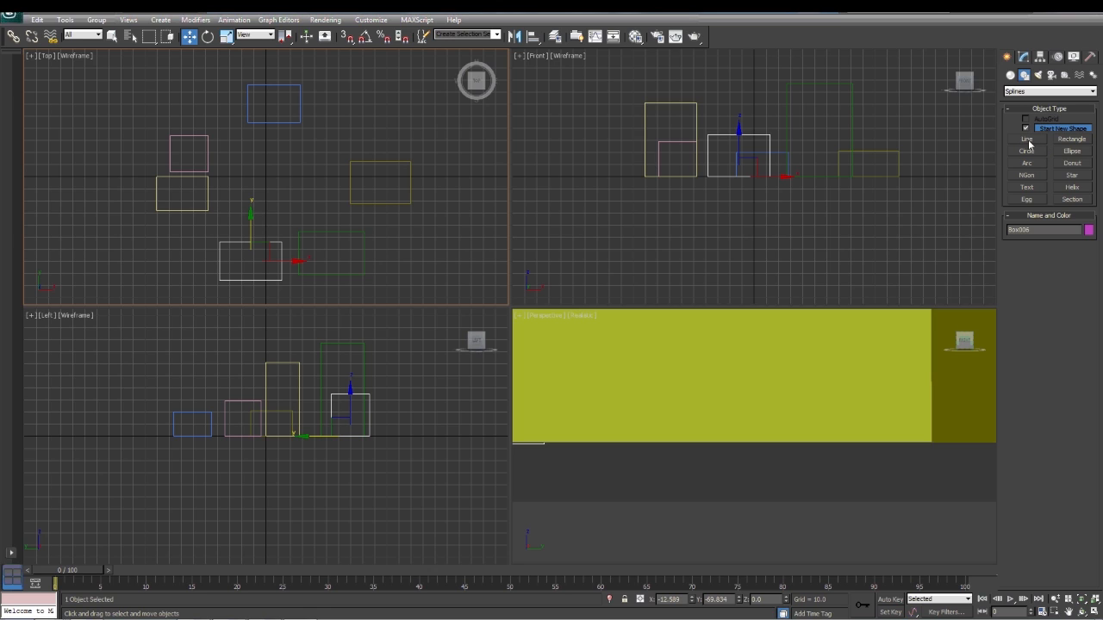
Draw Line001, a curved Bezier spline winding between the boxes up to the top.
click(1025, 139)
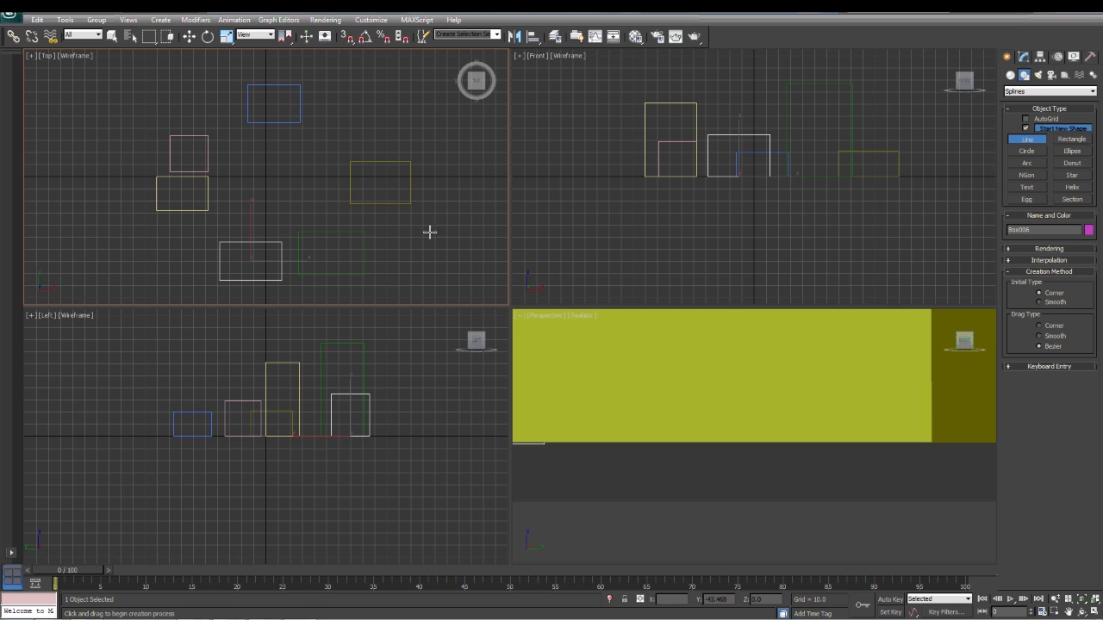
mouse_move(167, 267)
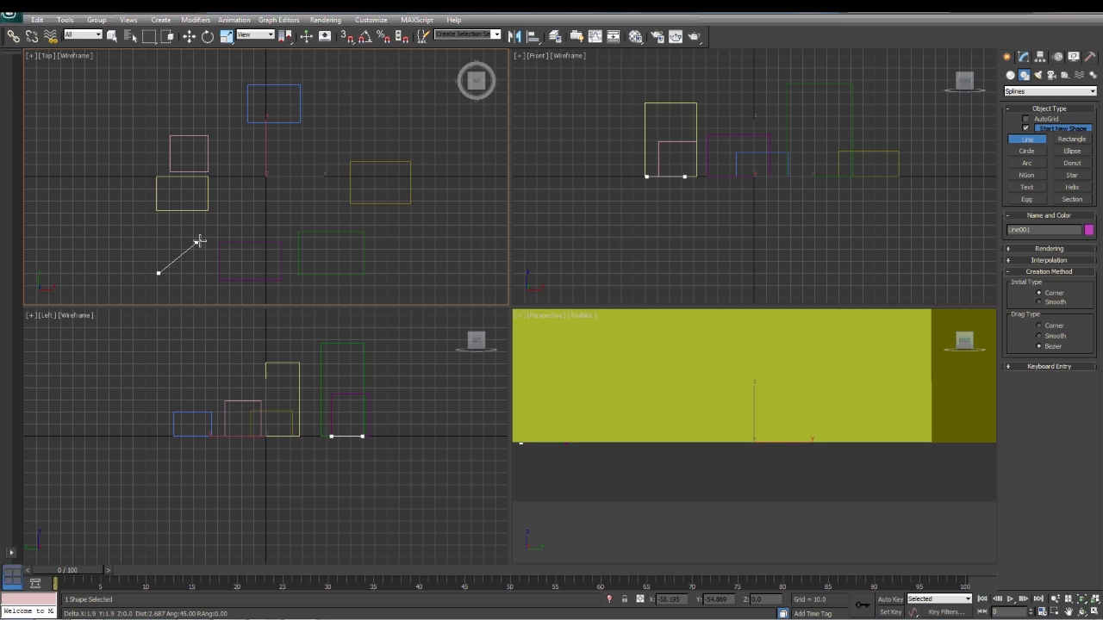
mouse_move(212, 227)
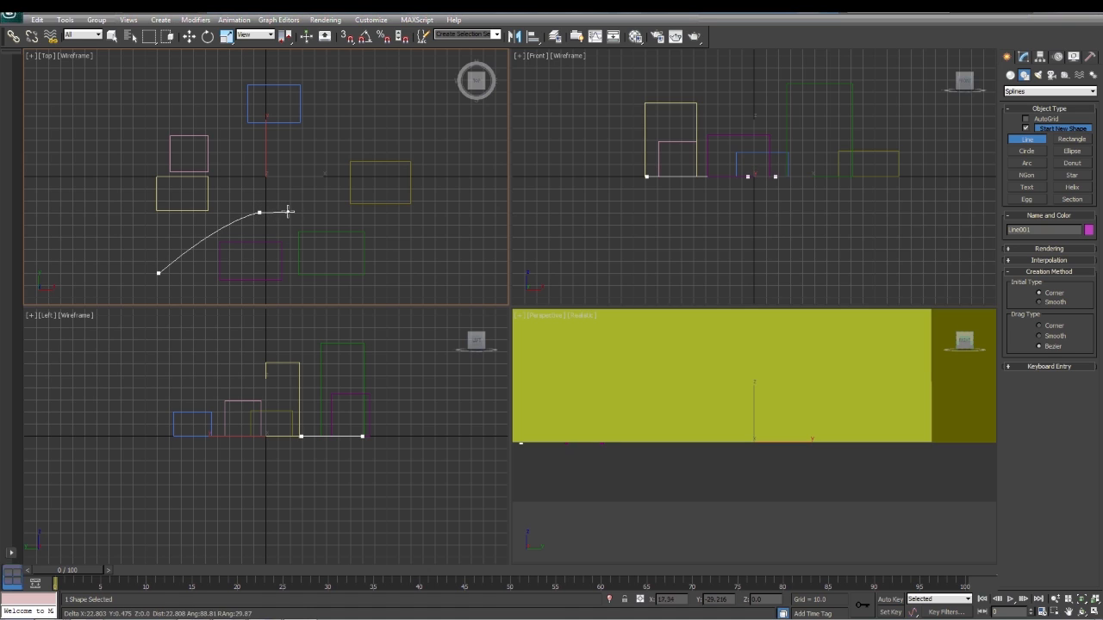
click(318, 178)
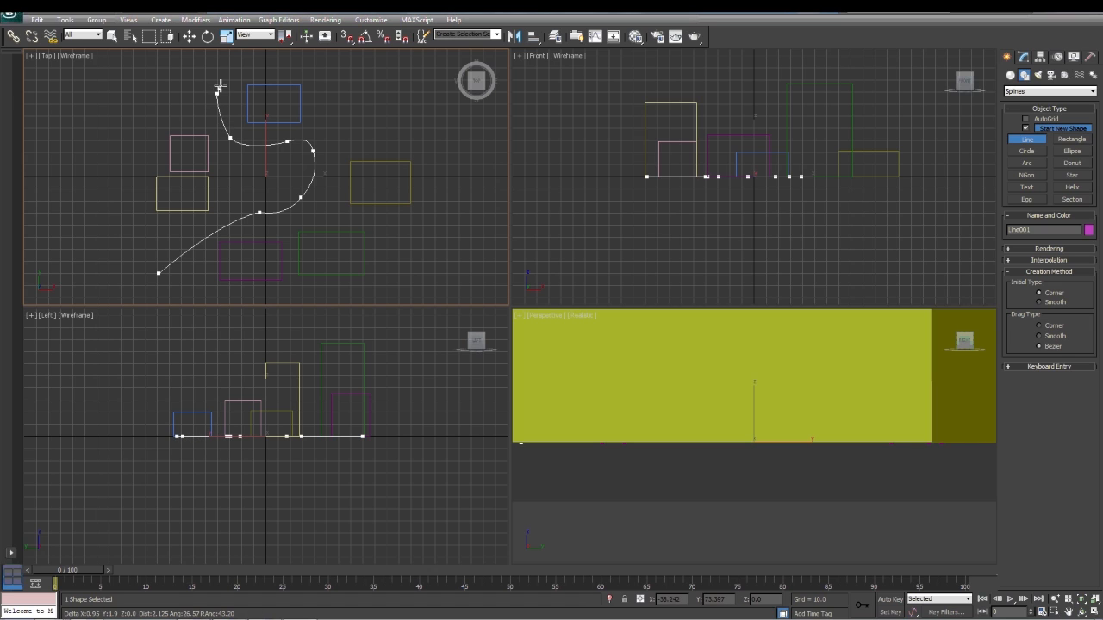
drag(220, 86, 248, 65)
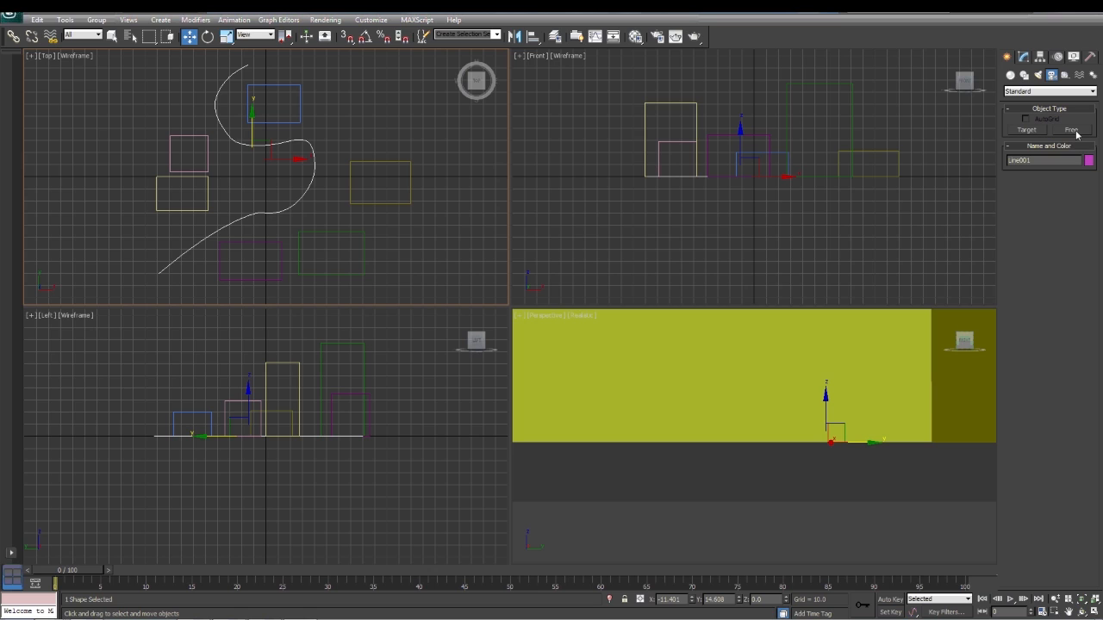
Place a free camera at the path's start, rotate it toward the town, and reselect it.
click(1071, 130)
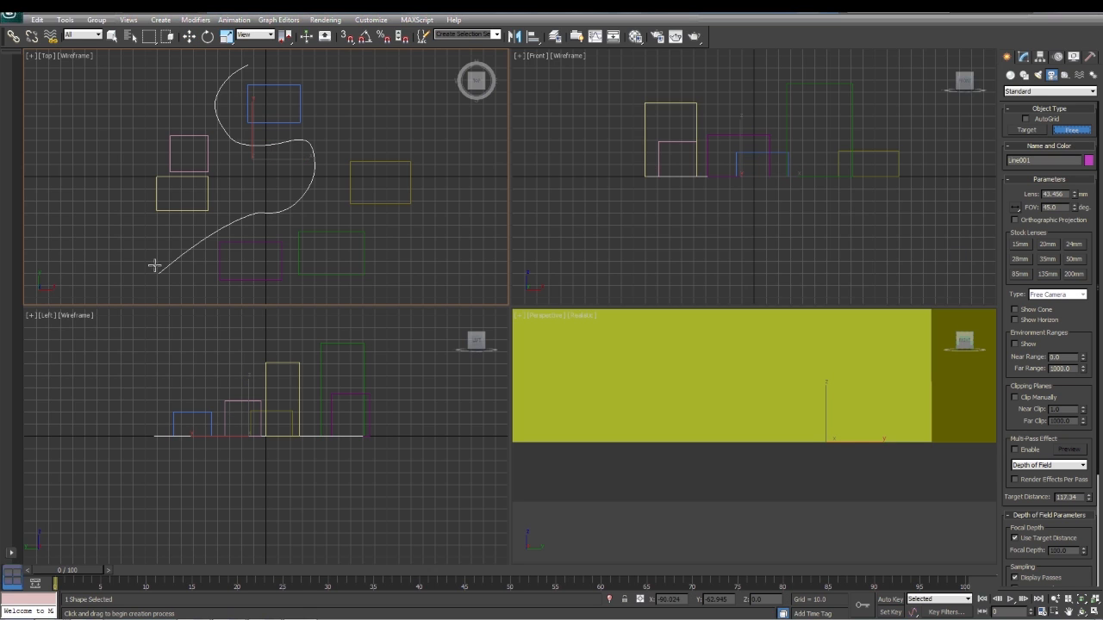
mouse_move(314, 132)
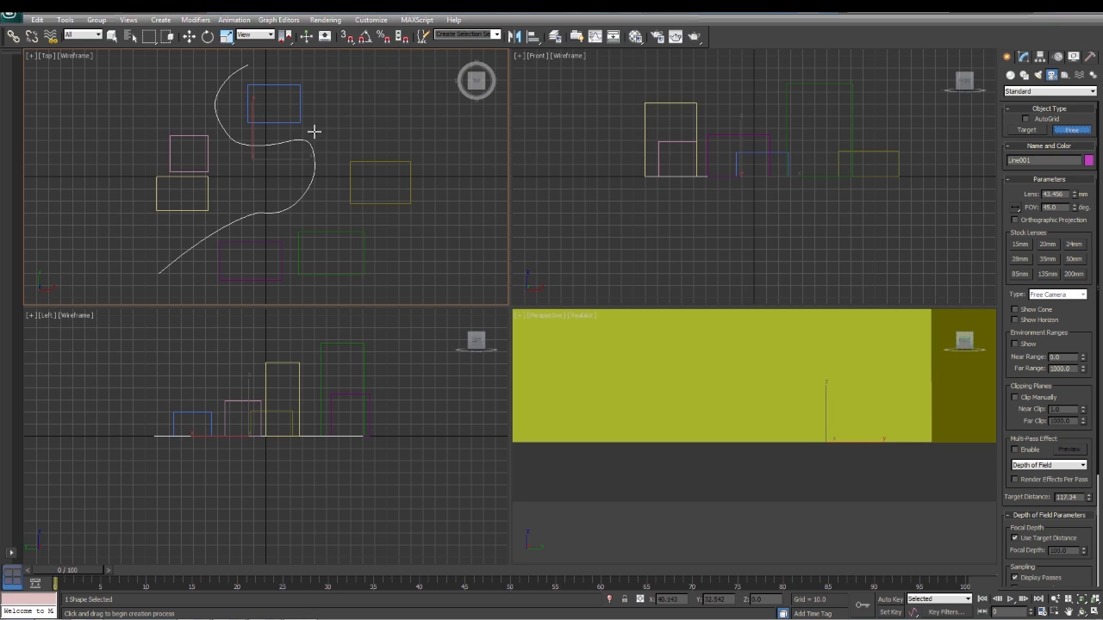
mouse_move(164, 293)
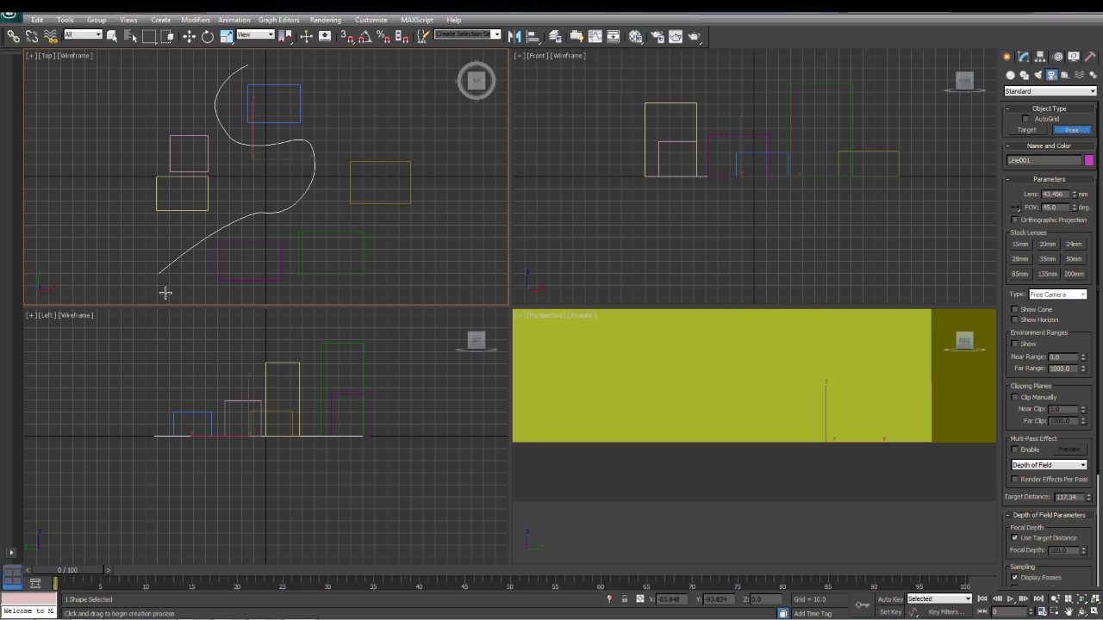
click(166, 267)
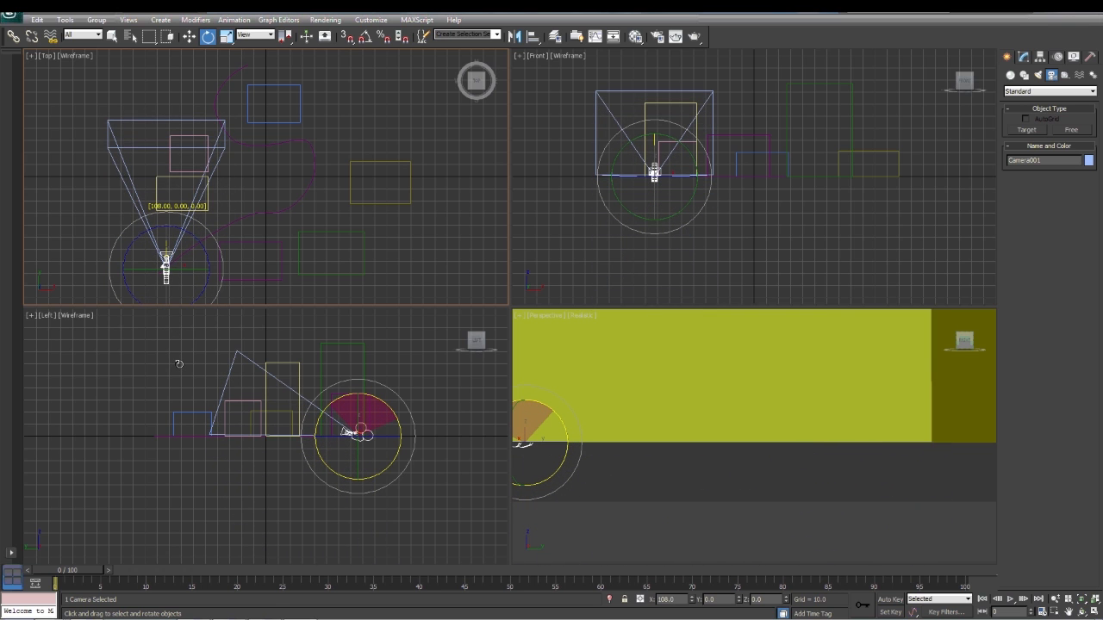
drag(353, 431, 353, 435)
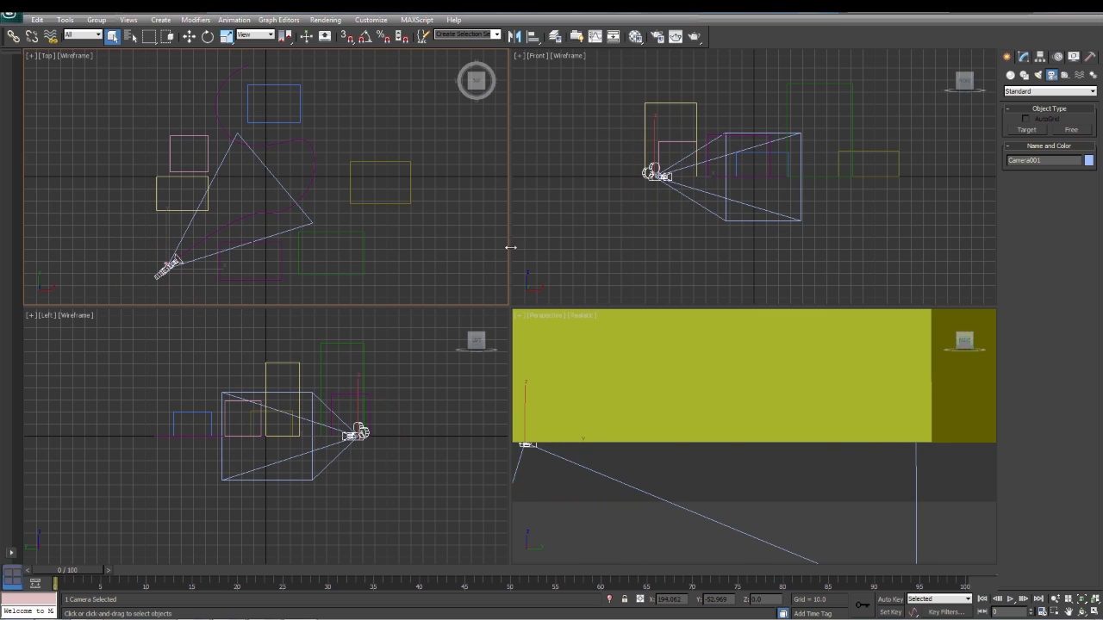
right_click(552, 314)
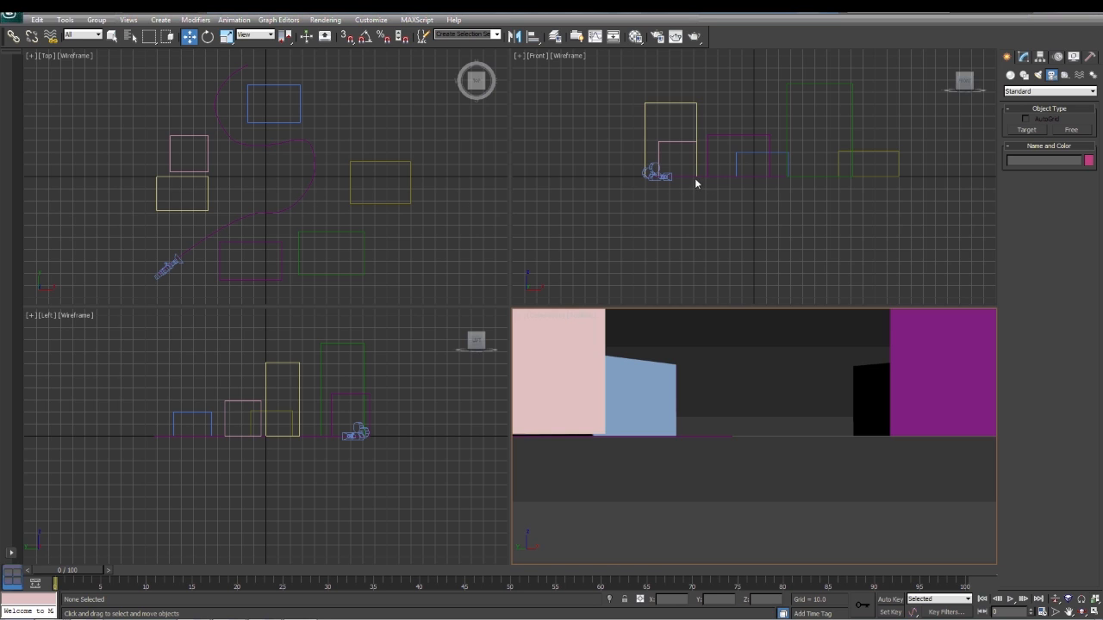
click(250, 172)
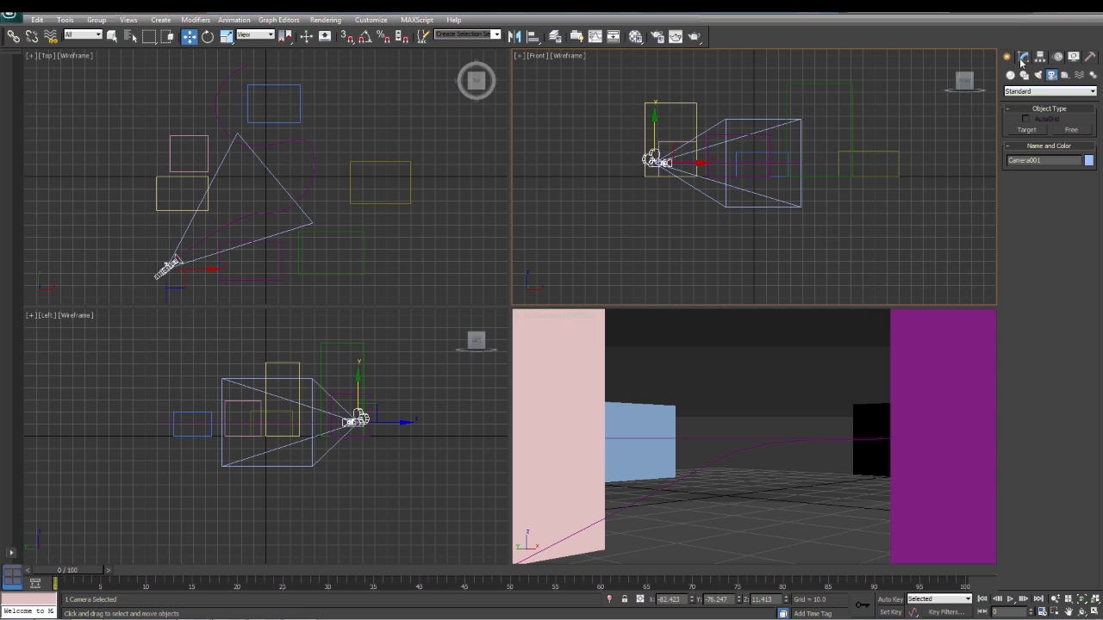
Assign a Path Constraint to Camera001's Position track using Line001, then play it back.
click(1023, 56)
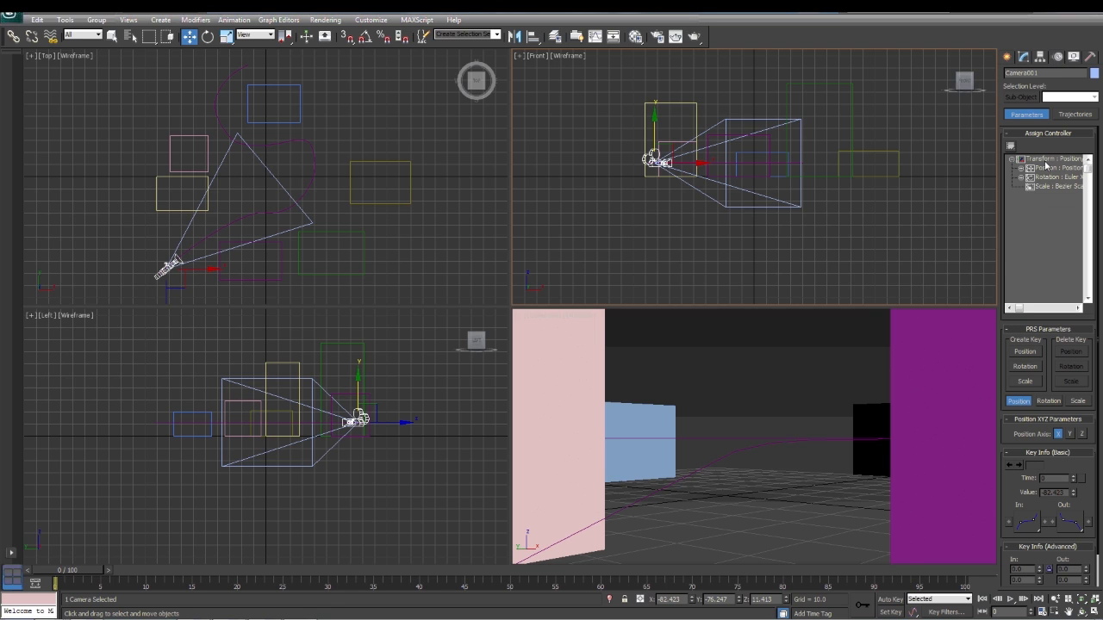
mouse_move(752, 175)
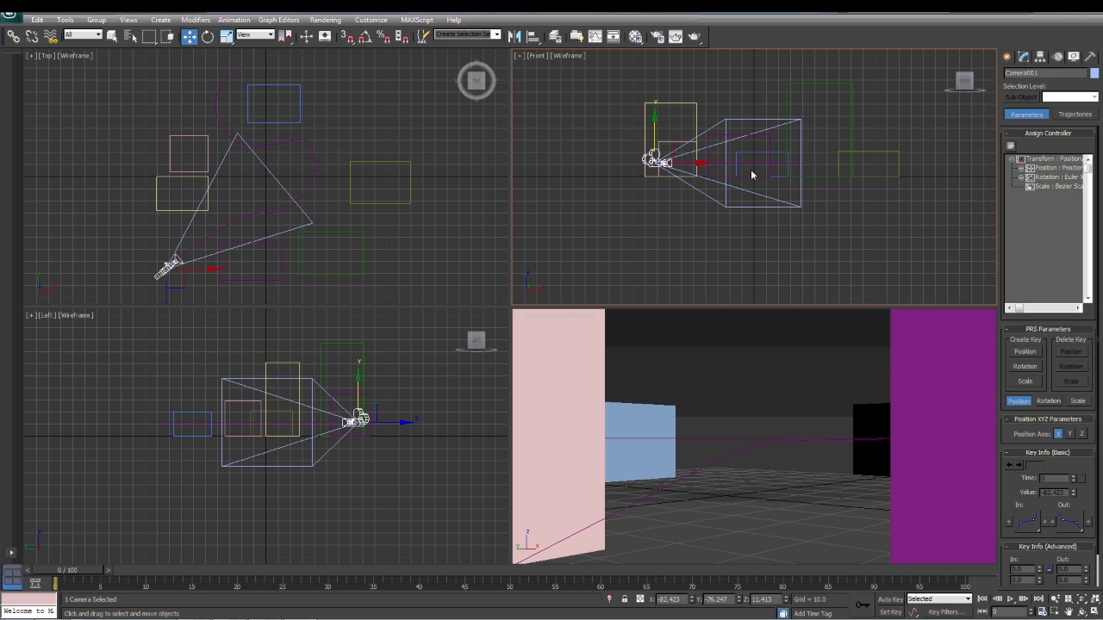
click(1051, 167)
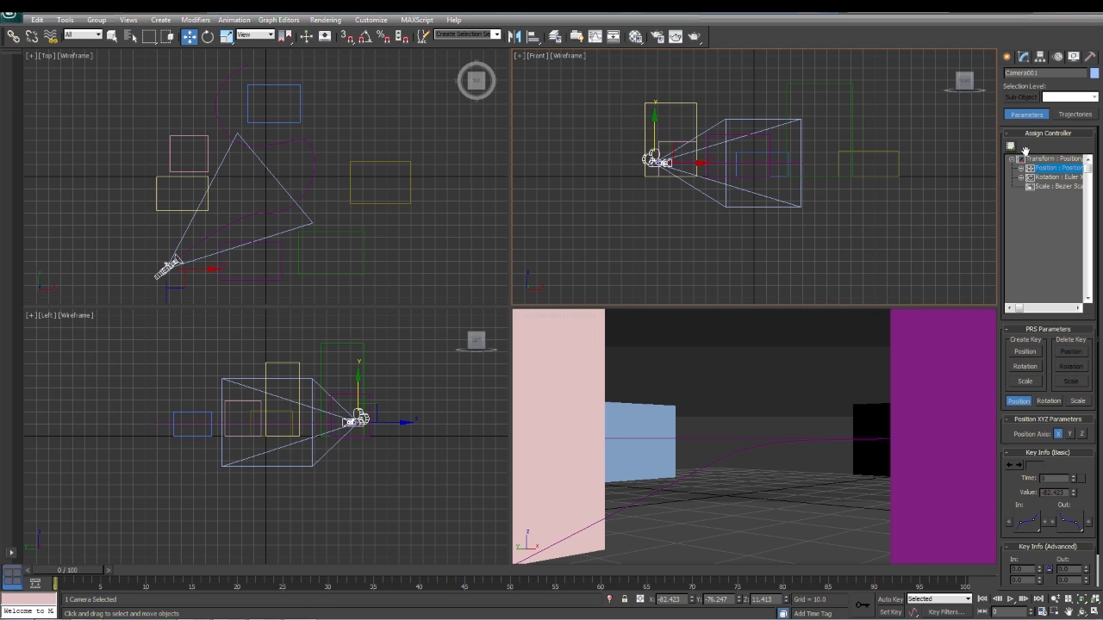
click(1010, 145)
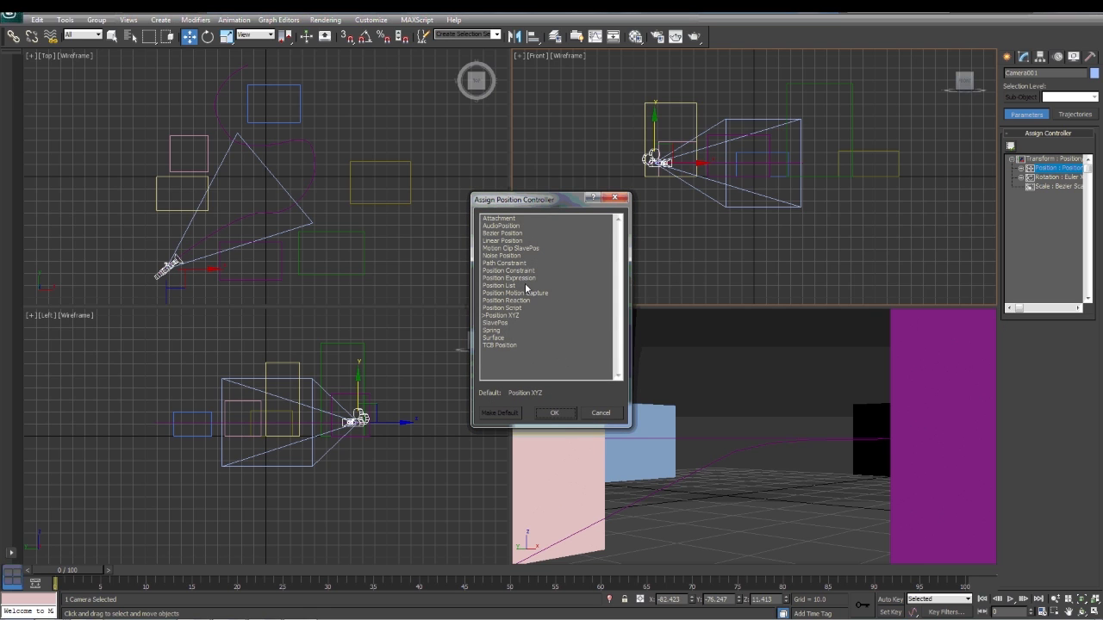
click(505, 262)
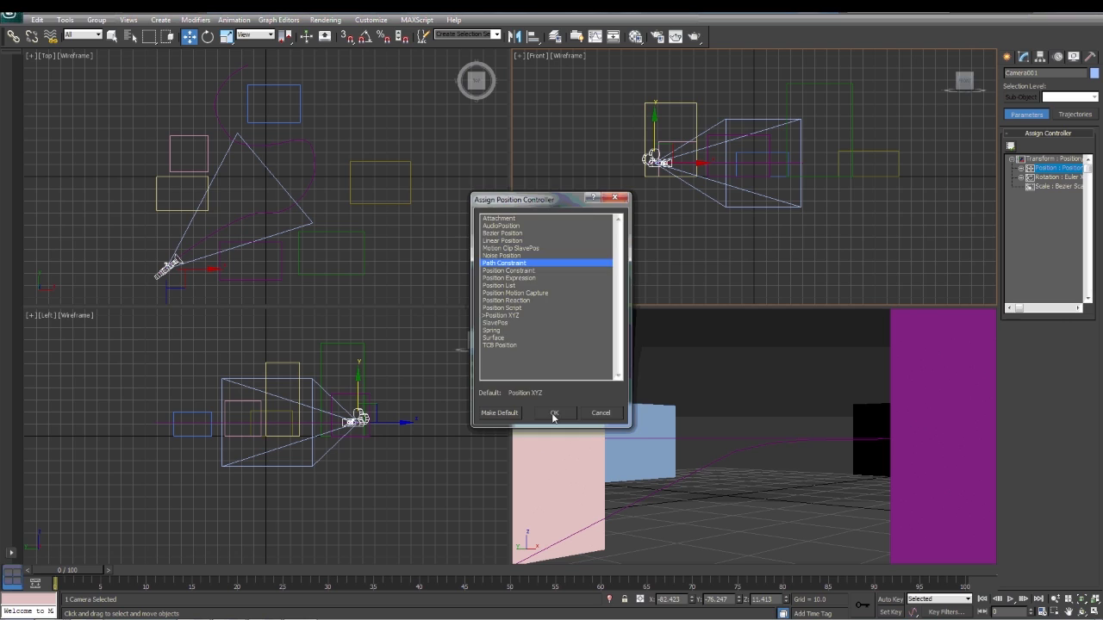
click(554, 413)
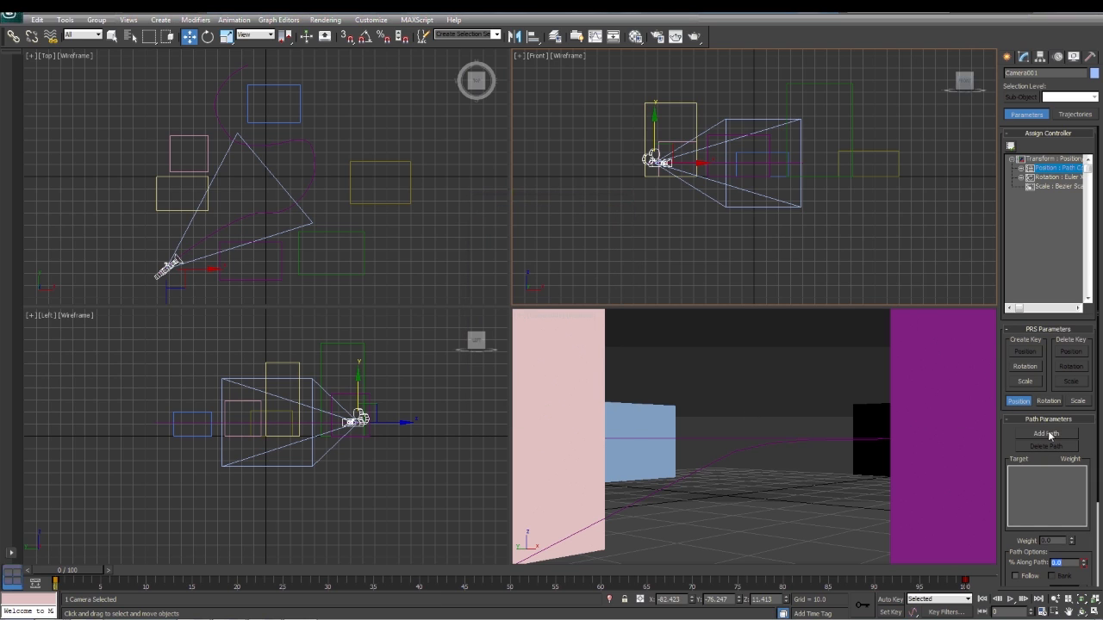
click(1045, 433)
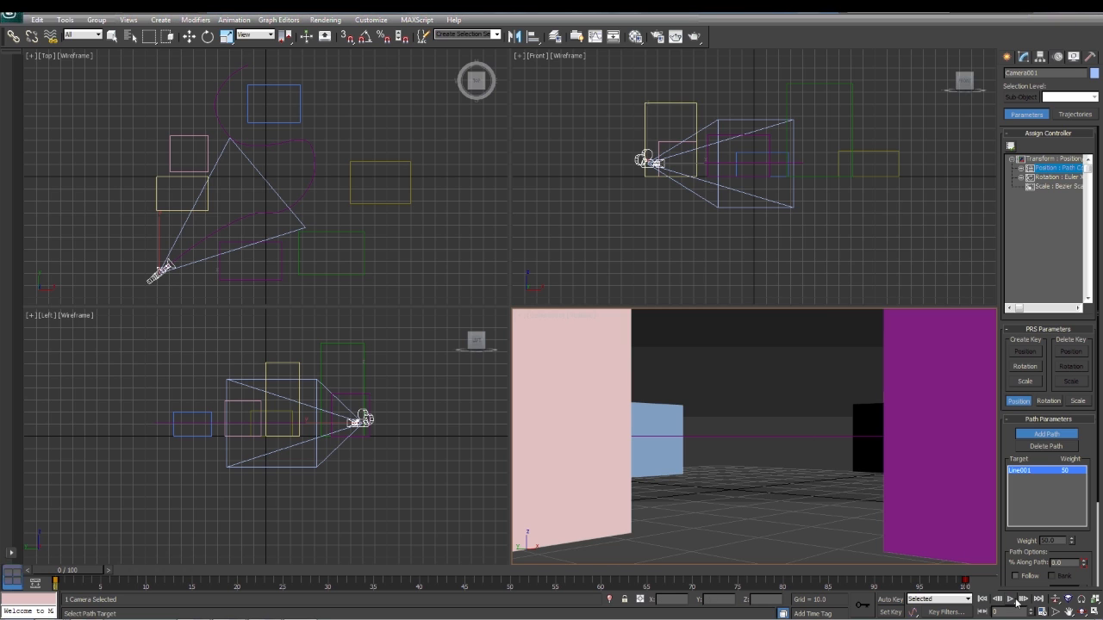
click(1022, 598)
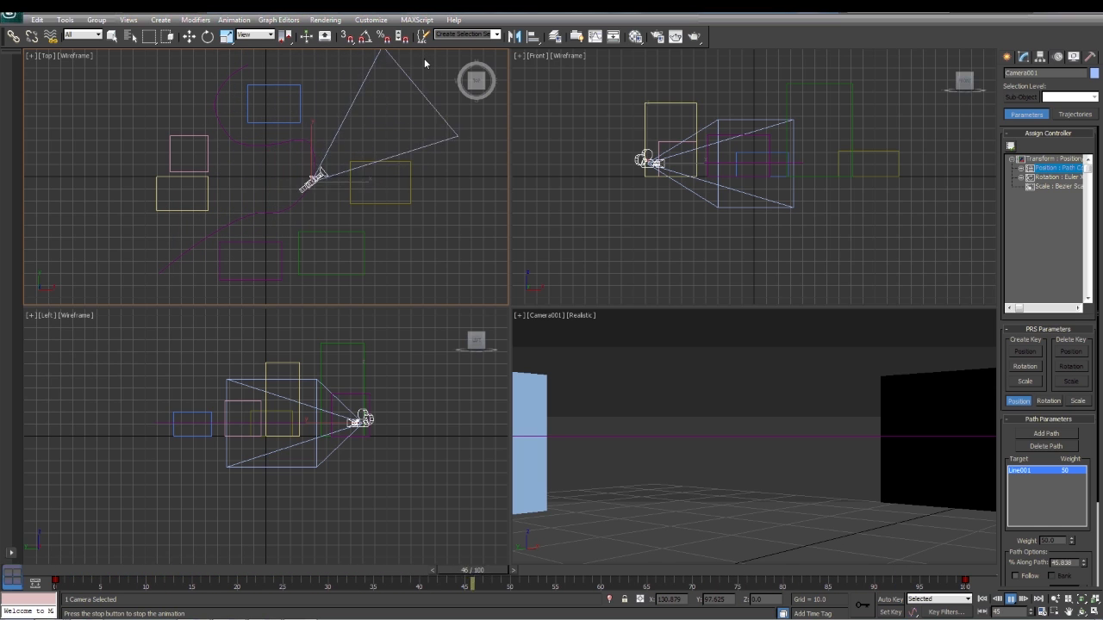
Turn on Follow and Bank with Bank Amount 0.26 and Smoothness 1.89.
drag(474, 582, 102, 581)
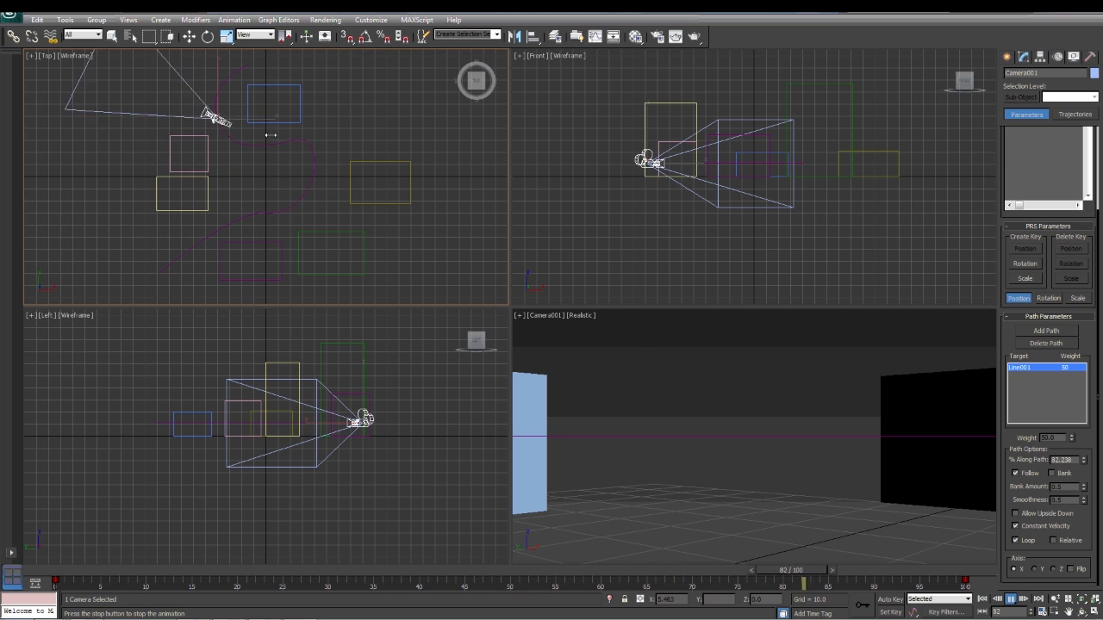
drag(801, 583, 439, 584)
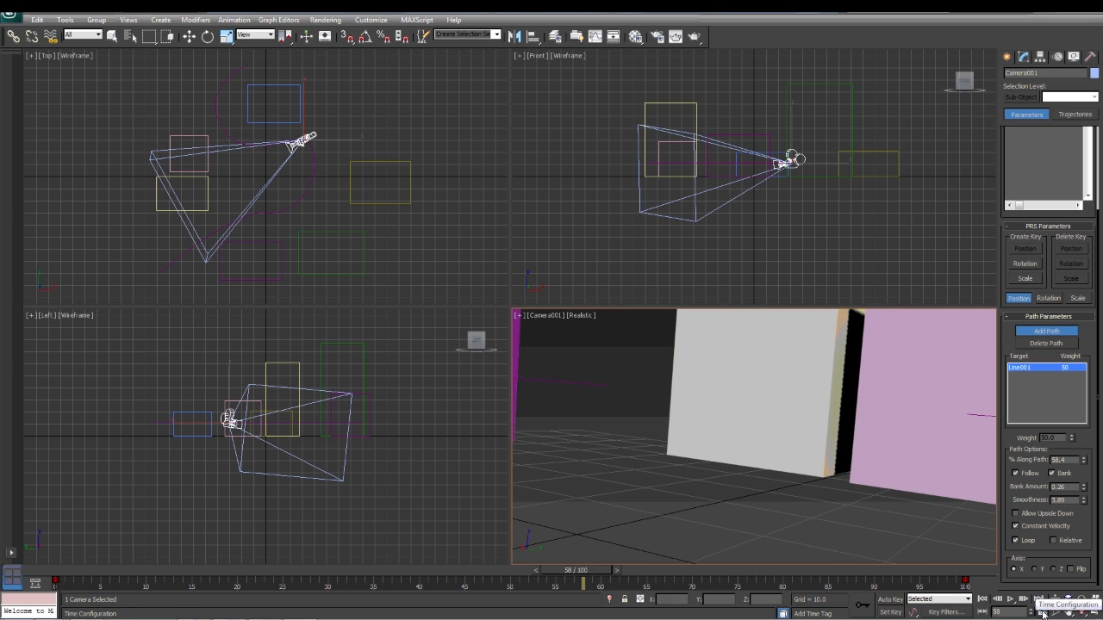
Set the animation End Time to 200 frames and play the longer camera flight.
click(1039, 599)
text(200)
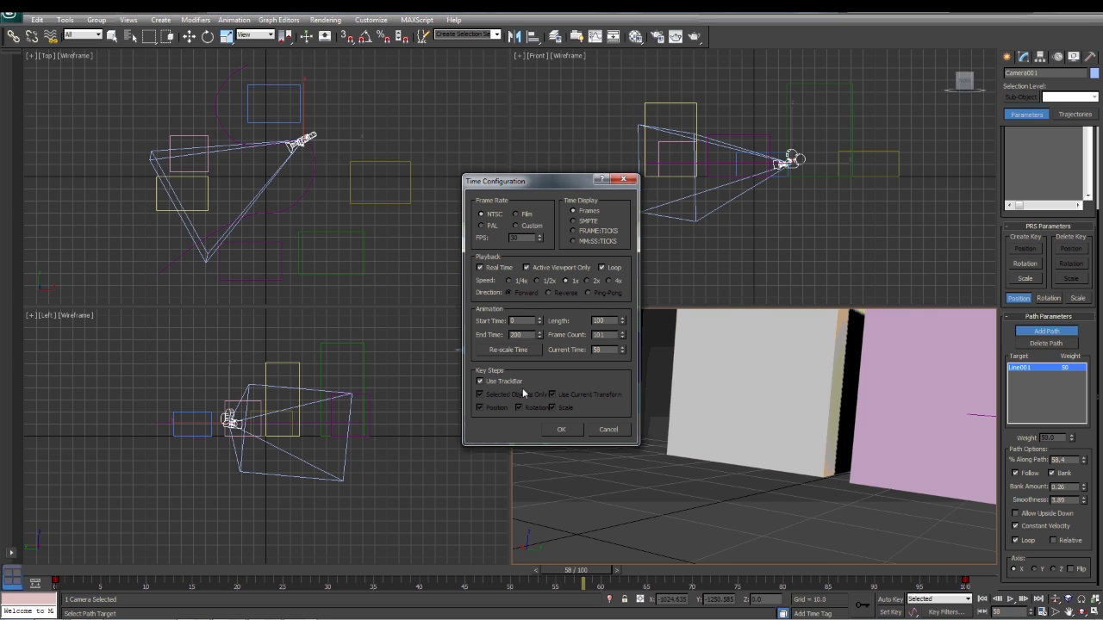
click(561, 429)
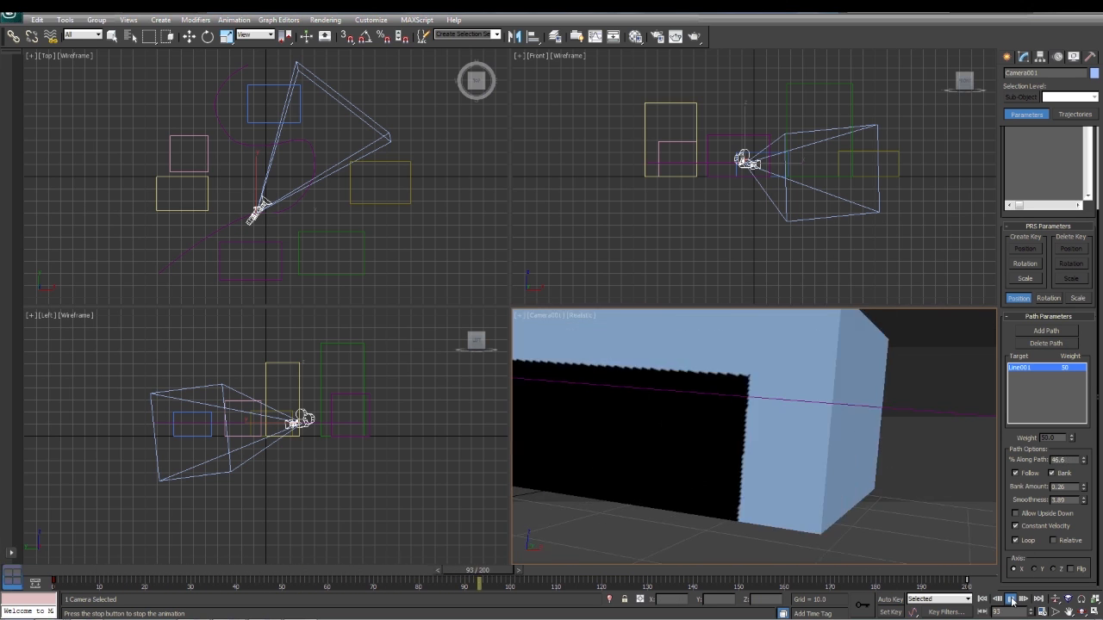
click(1009, 599)
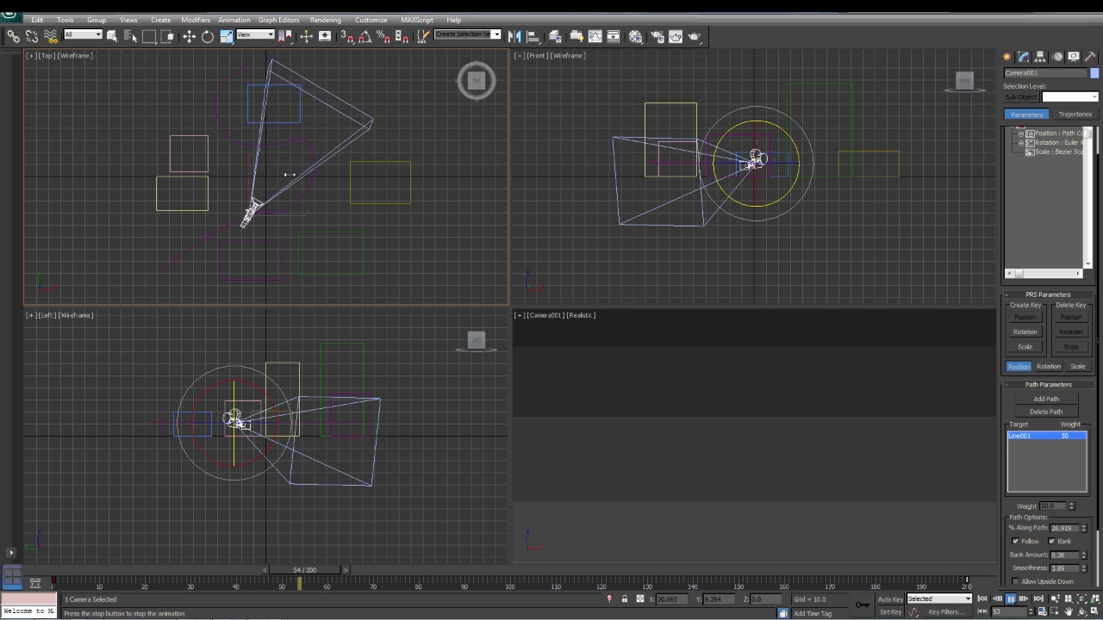
Set Camera001's Lens to 15 mm in the Modify panel.
drag(300, 584, 569, 585)
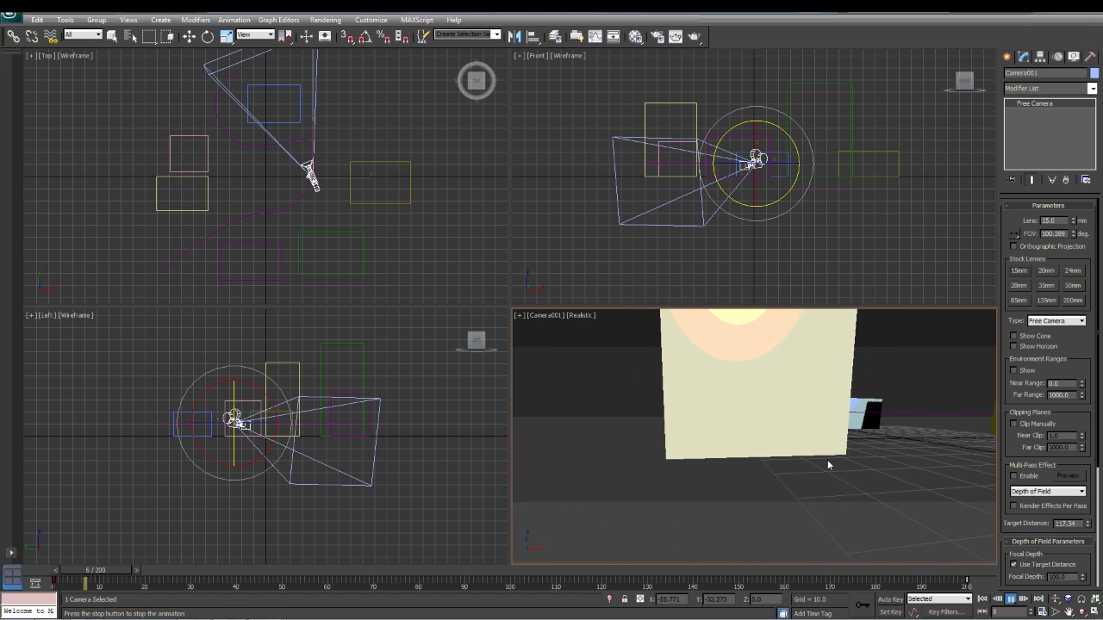
drag(86, 584, 359, 584)
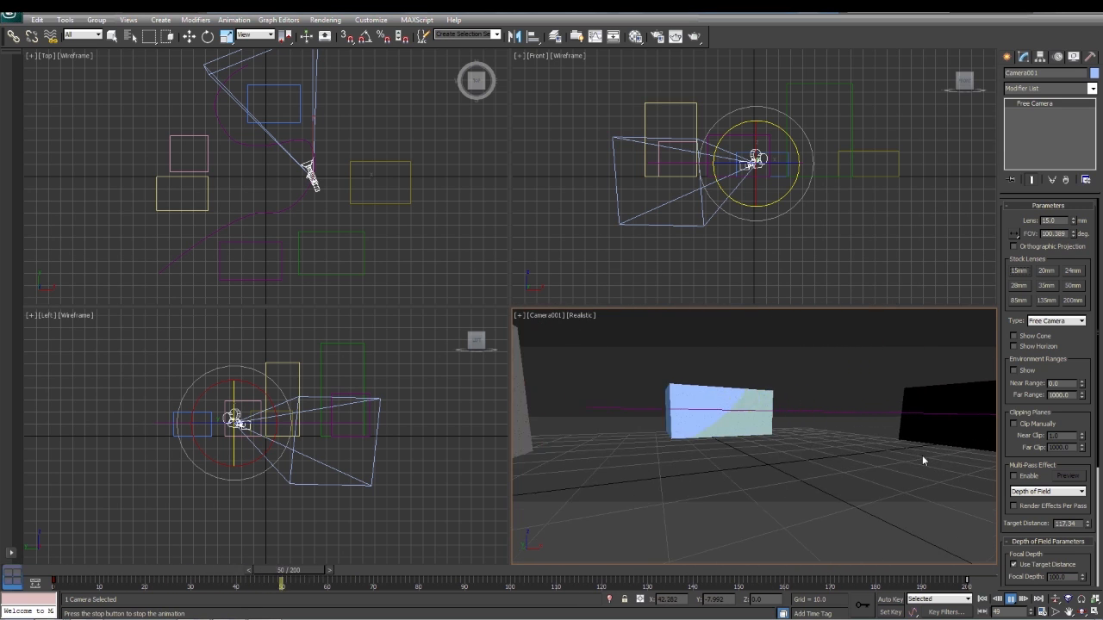
drag(282, 569, 539, 569)
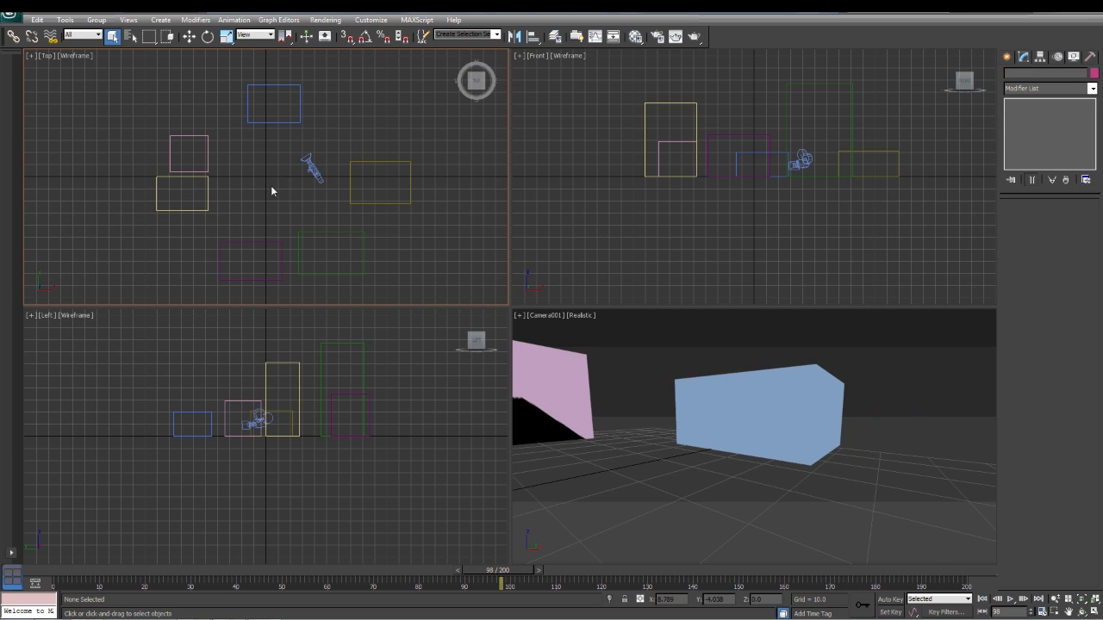
mouse_move(1016, 584)
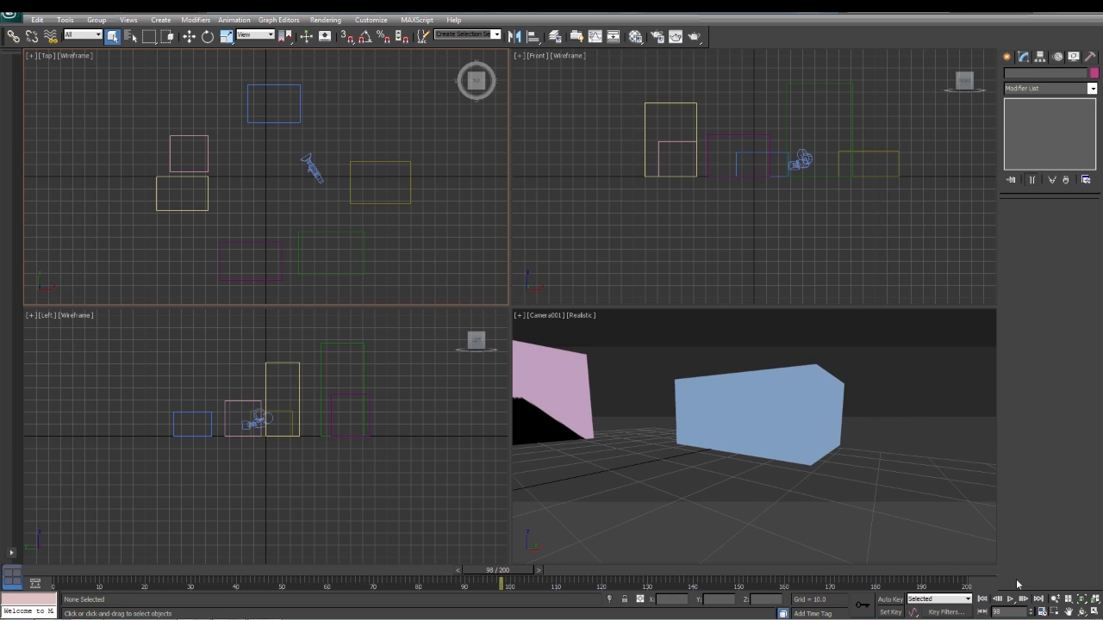